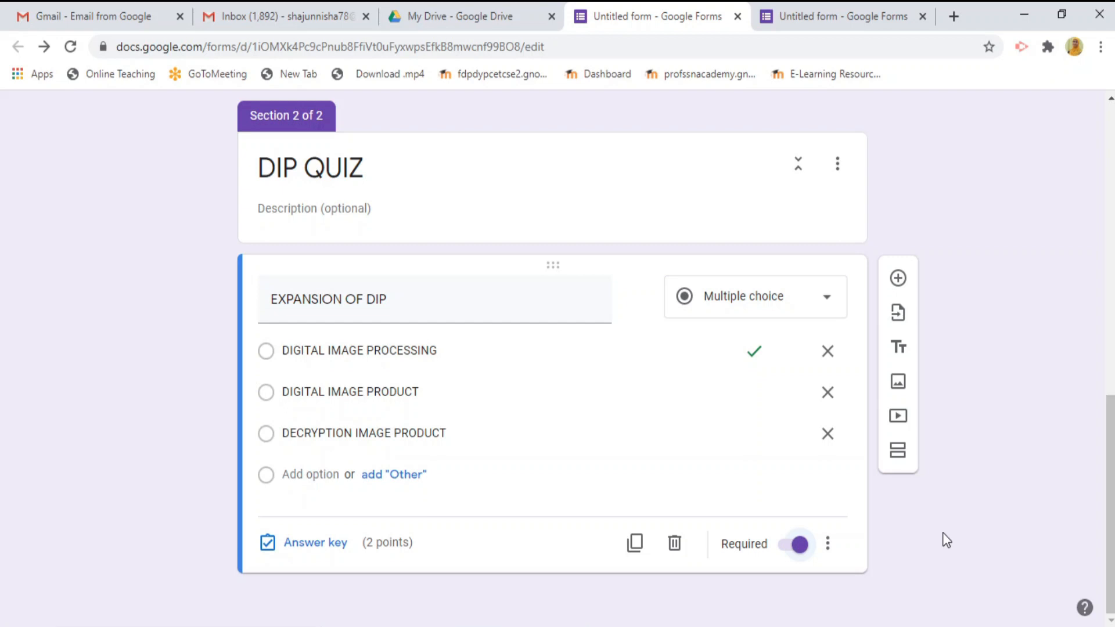
mouse_move(898, 278)
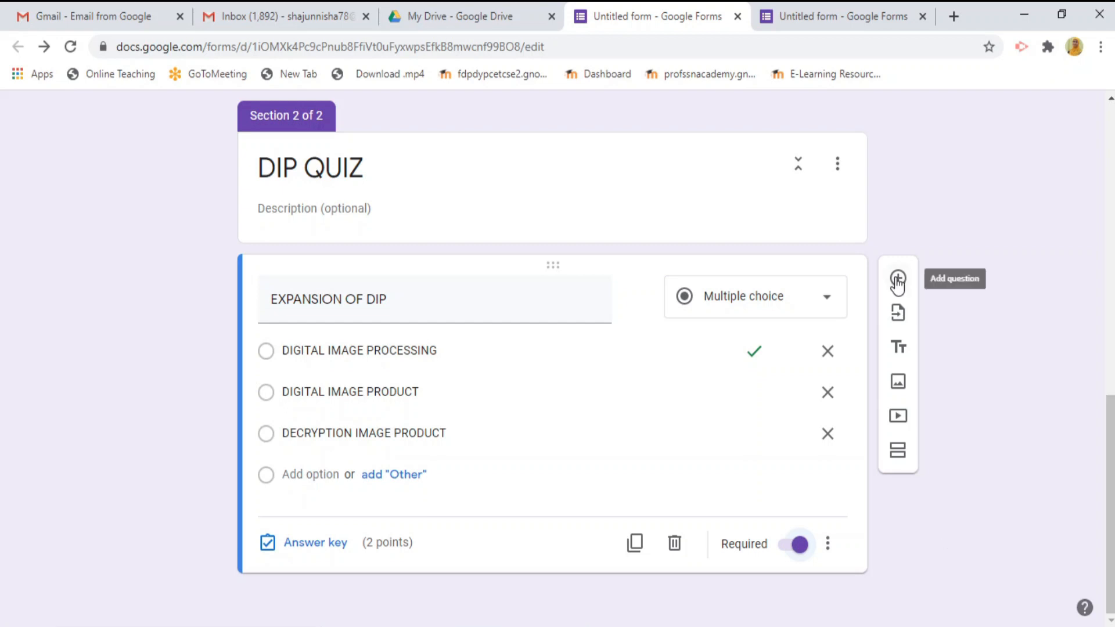
- Add a new Checkboxes question after EXPANSION OF DIP titled DIP INCLUDES
left_click(898, 278)
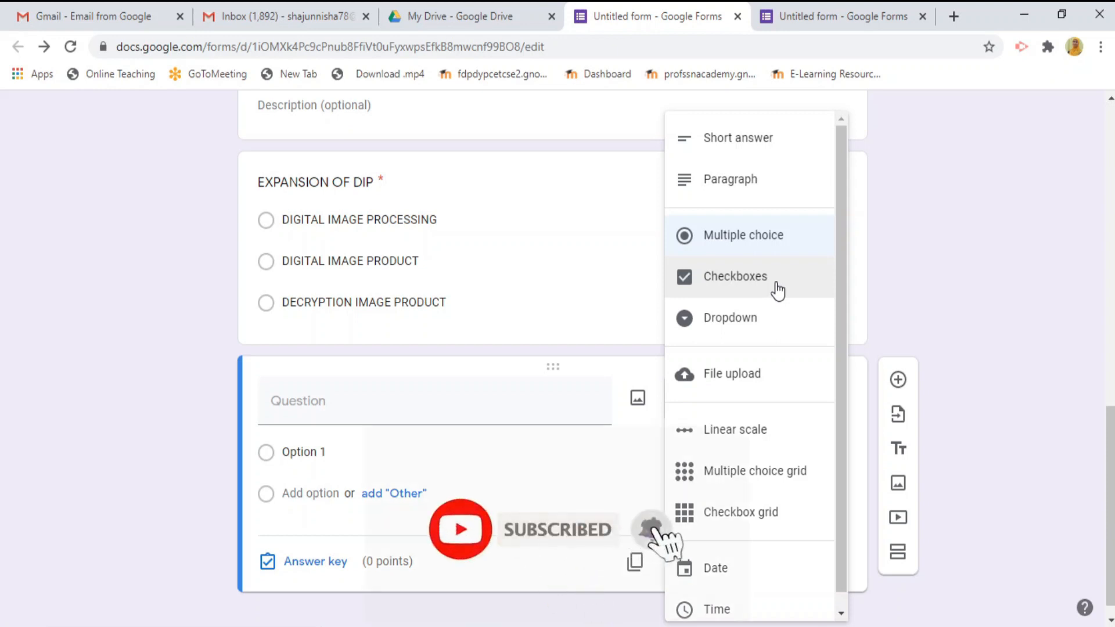
left_click(734, 277)
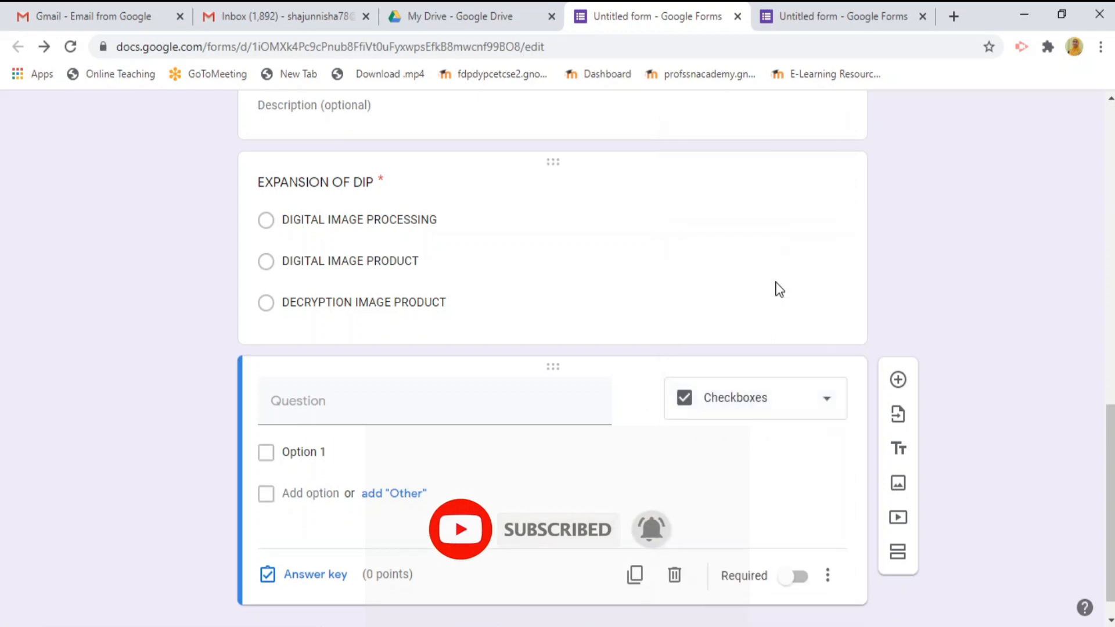
left_click(433, 401)
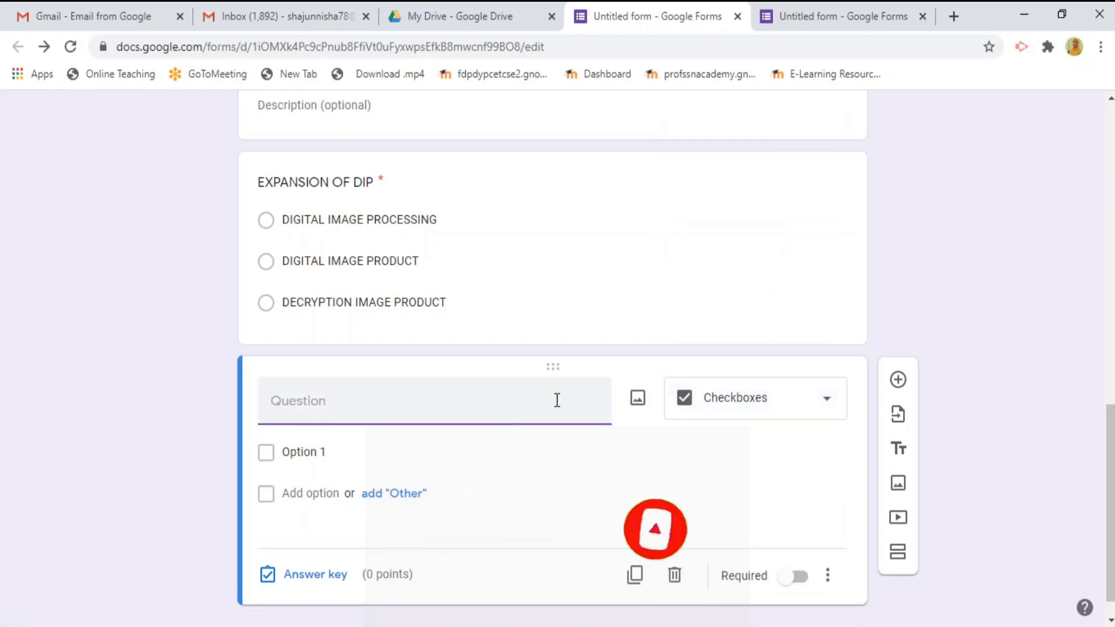
type("DIP INCLUDE")
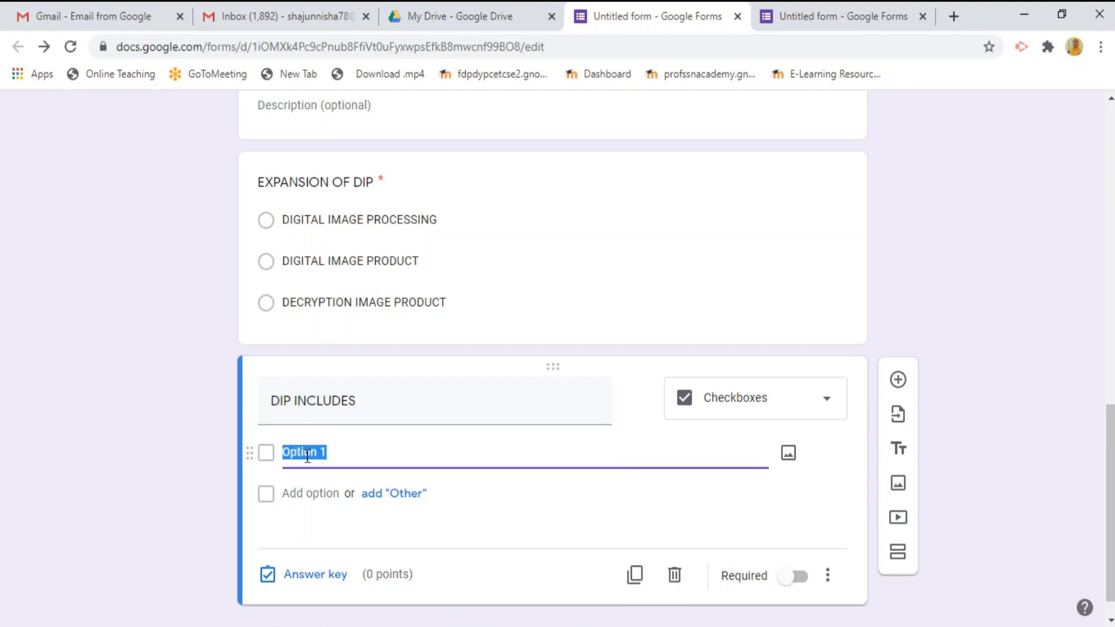
- Give it options SEGMENTATION, ENHANCEMENT, RESTORATION and ENCAPSULATION, then bring up its answer key
type("SEGMENTATION")
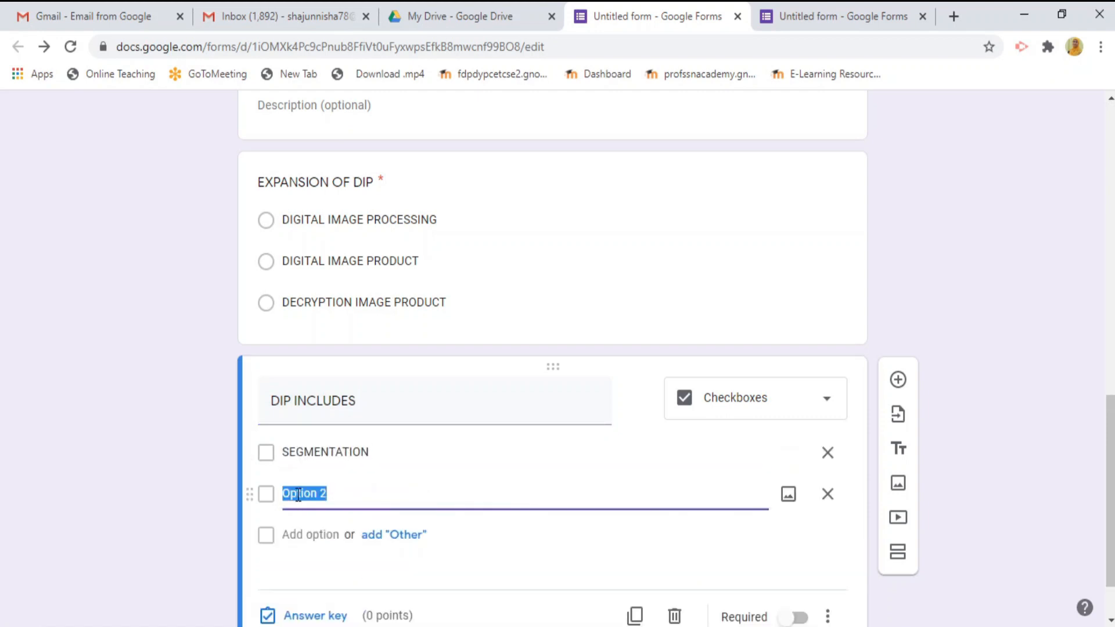
type("ENHANCEMENT")
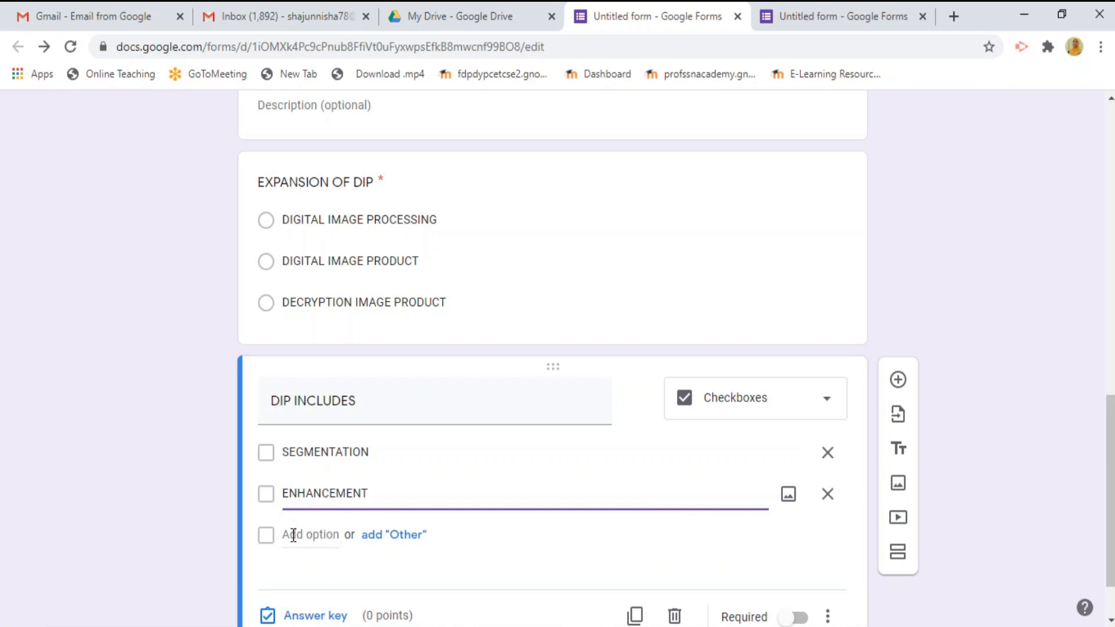
type("REST")
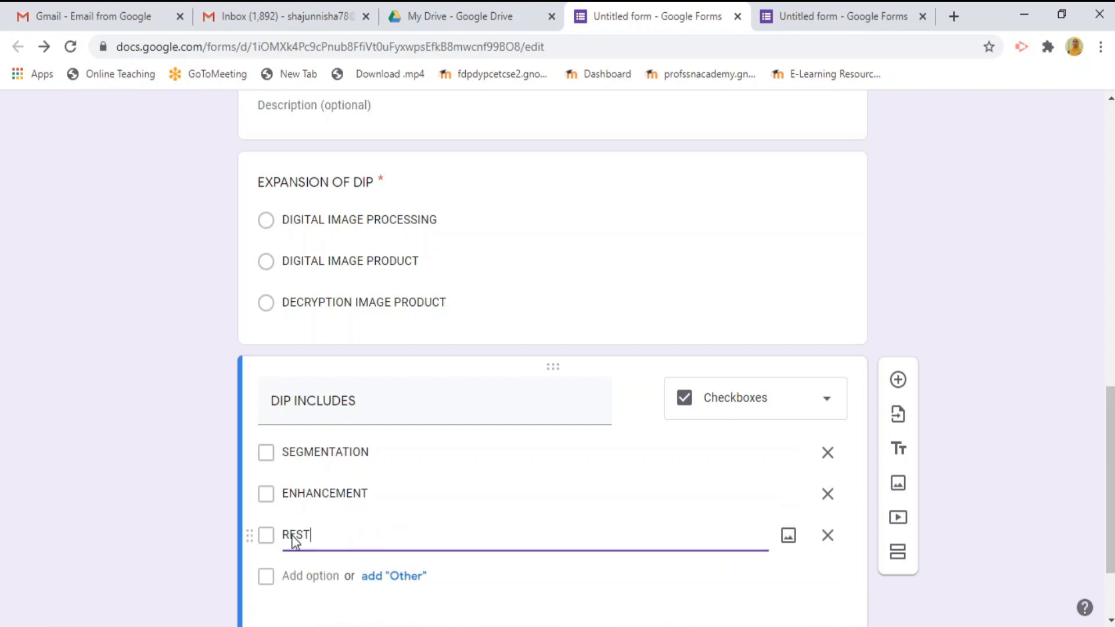
type("ORATION")
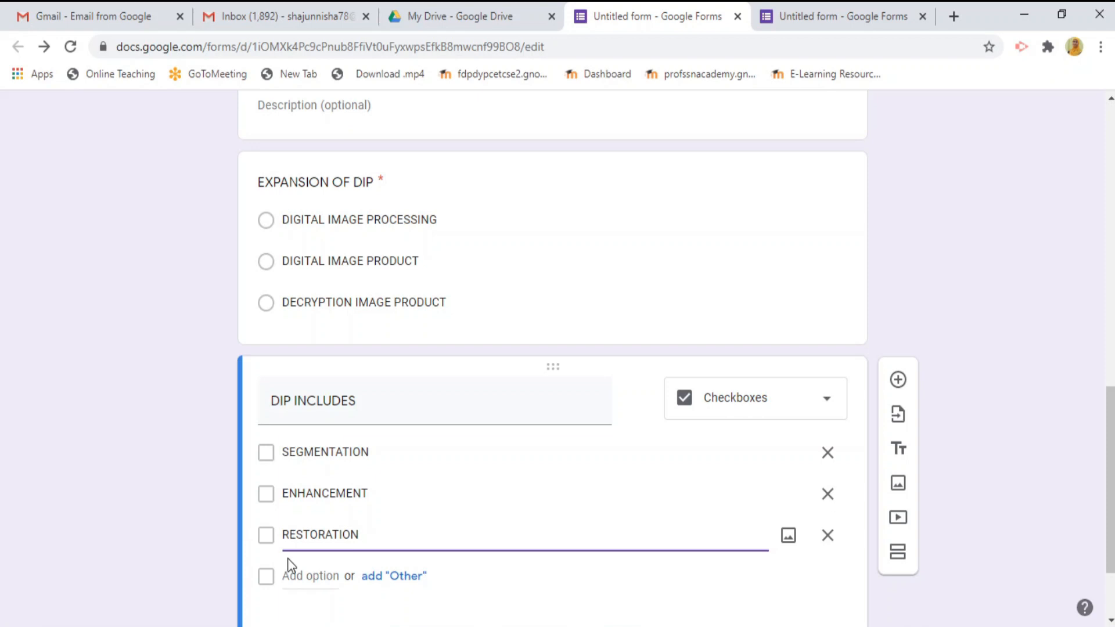
left_click(311, 576)
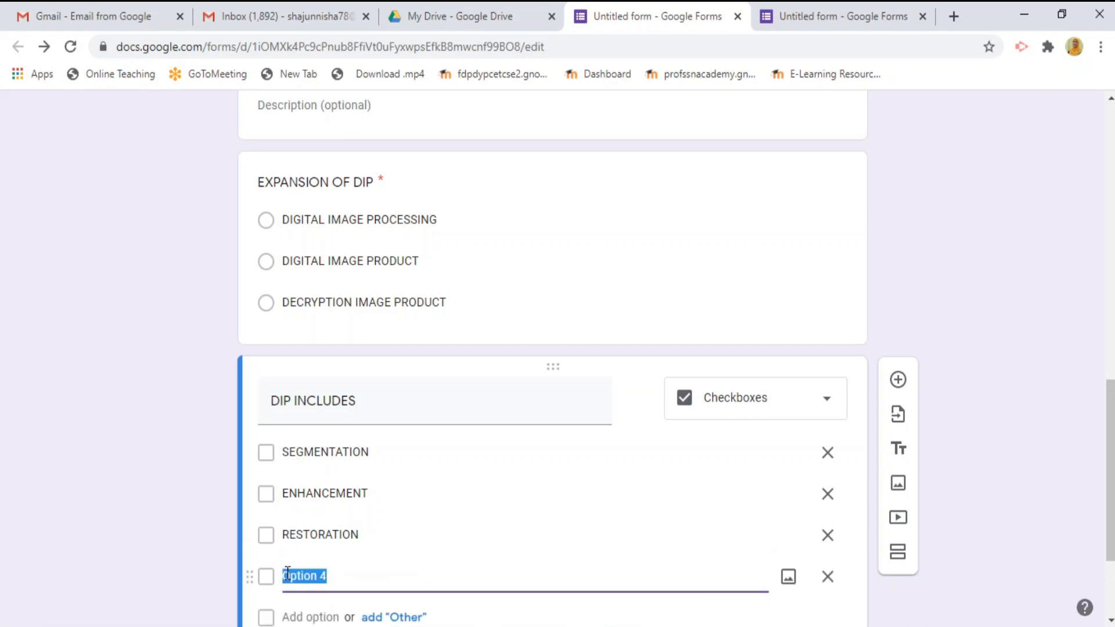
type("ENCAPSULATION")
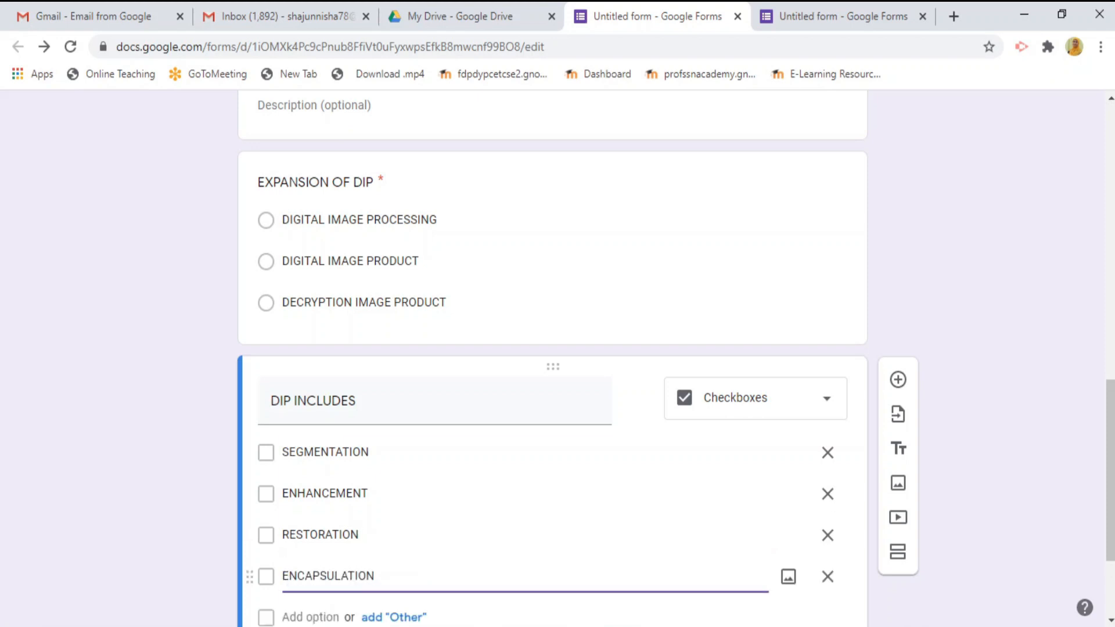
left_click(313, 401)
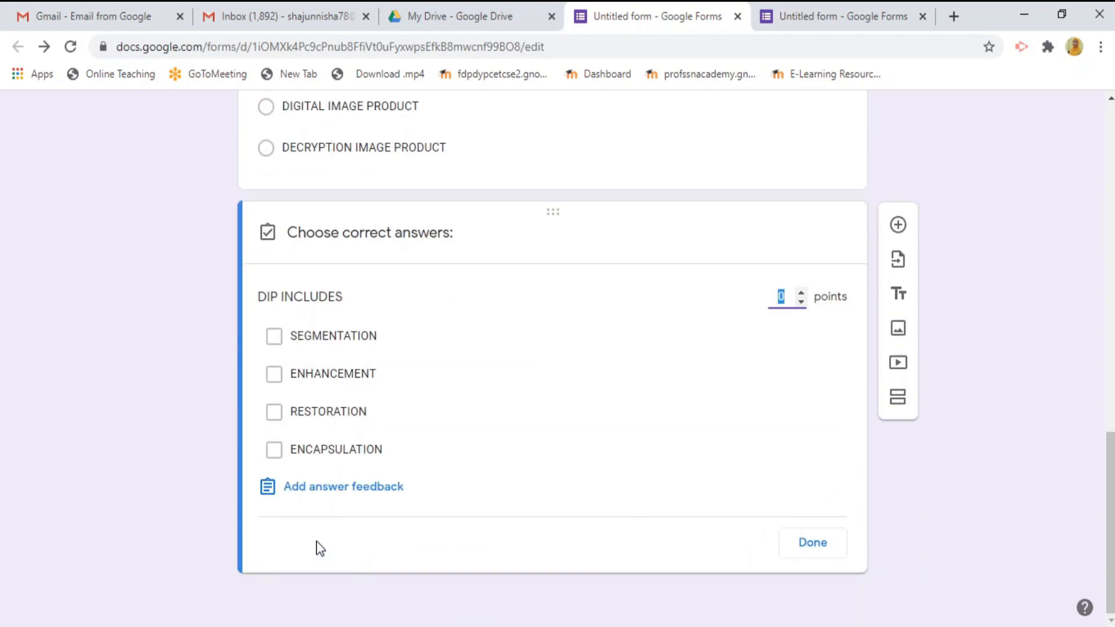
mouse_move(276, 343)
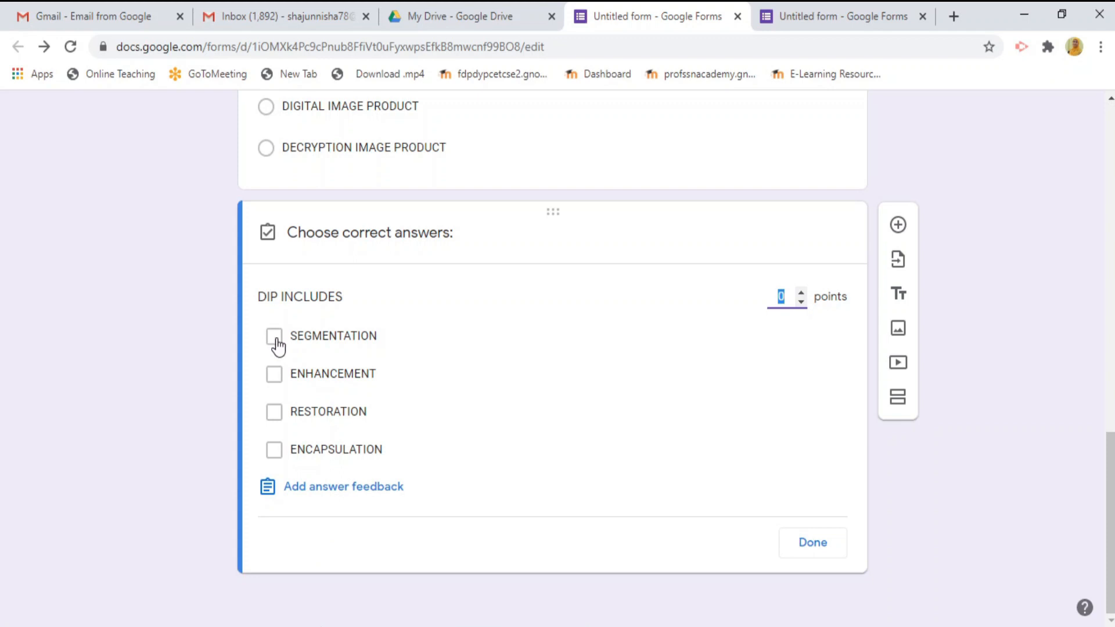
- Mark SEGMENTATION, ENHANCEMENT and RESTORATION correct for 2 points and make DIP INCLUDES required
left_click(274, 335)
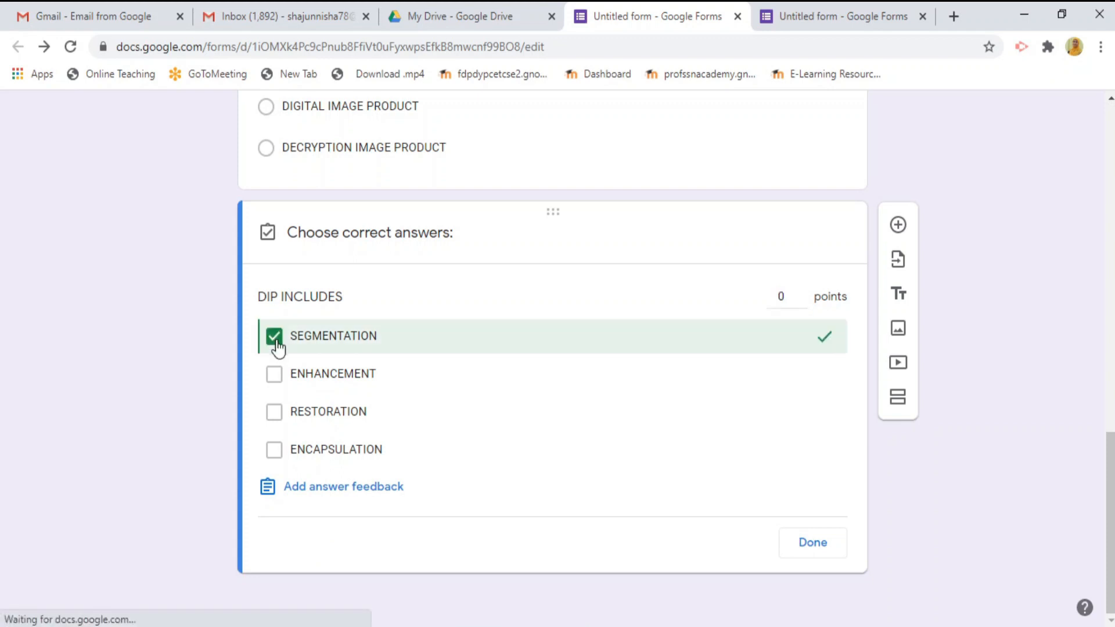
left_click(274, 373)
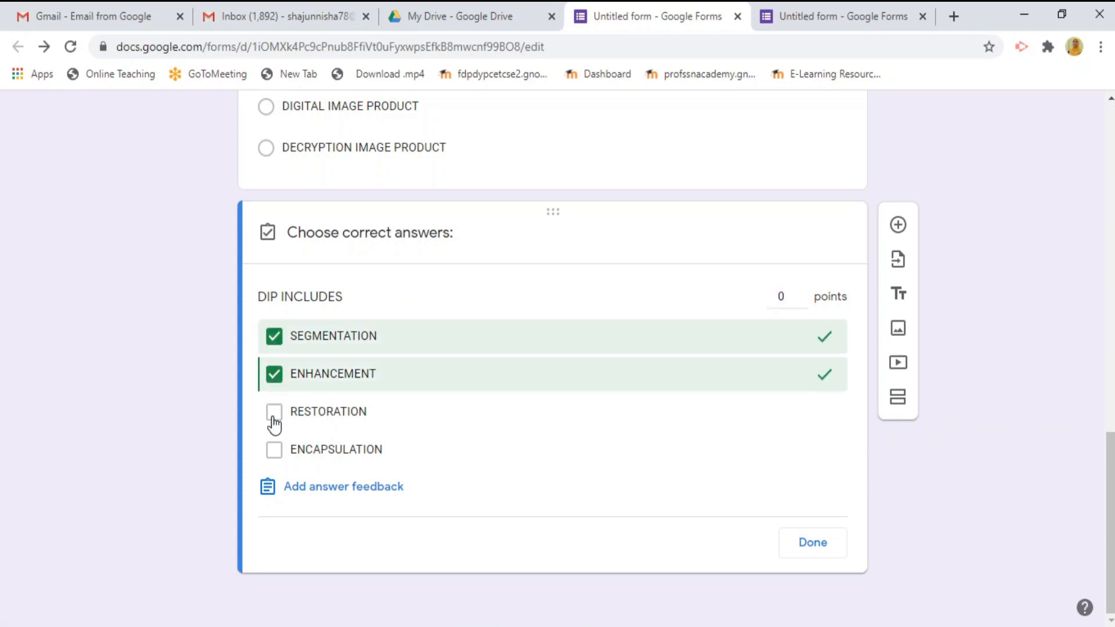
left_click(274, 411)
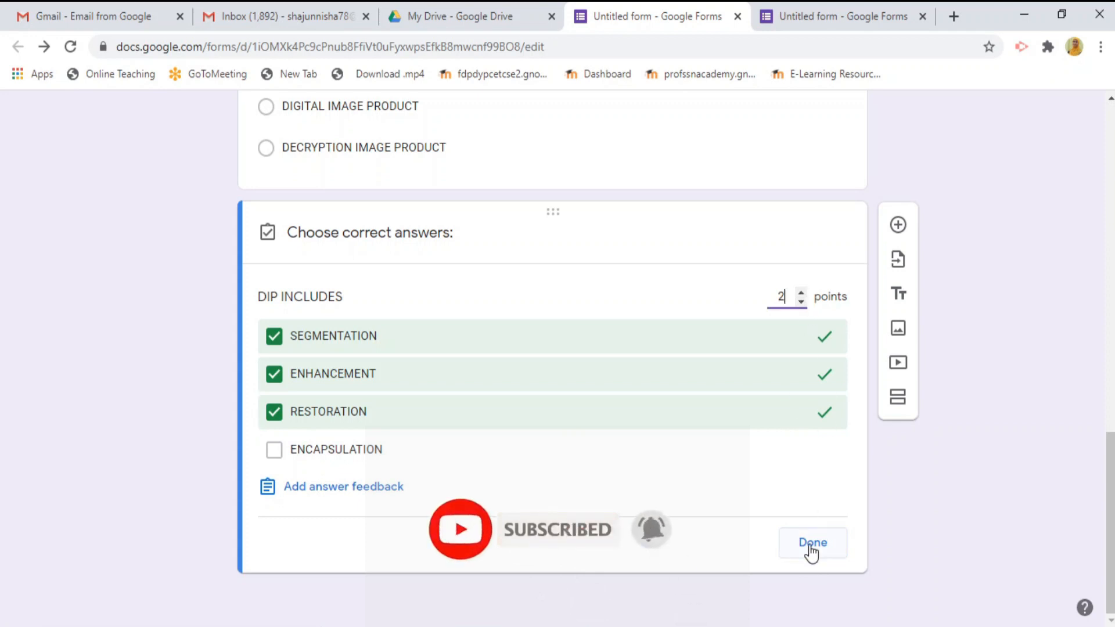
left_click(812, 542)
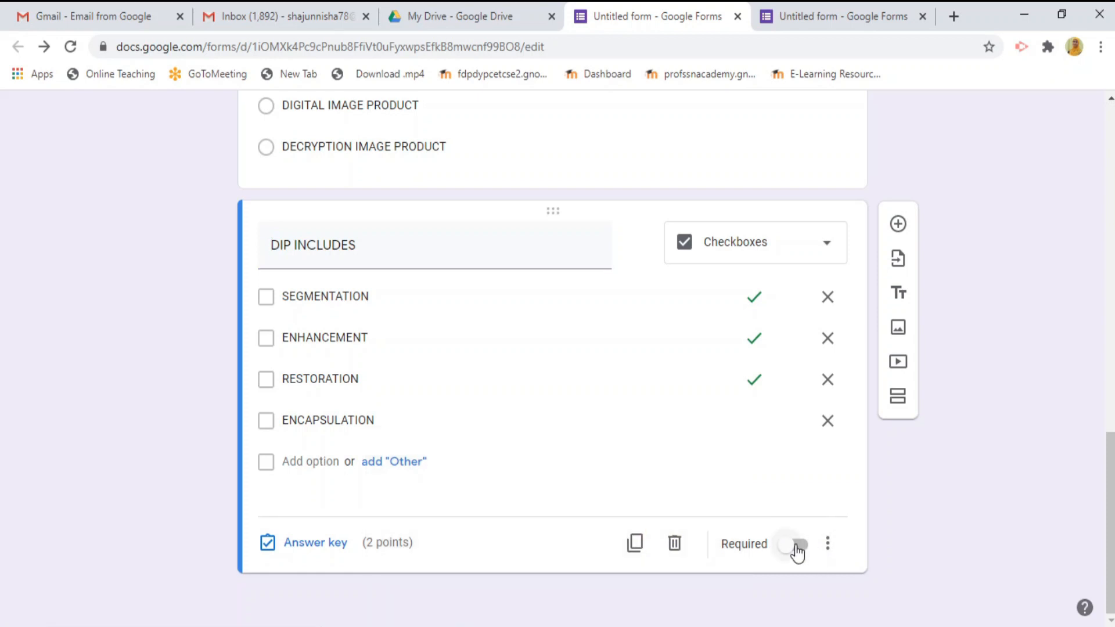
left_click(794, 544)
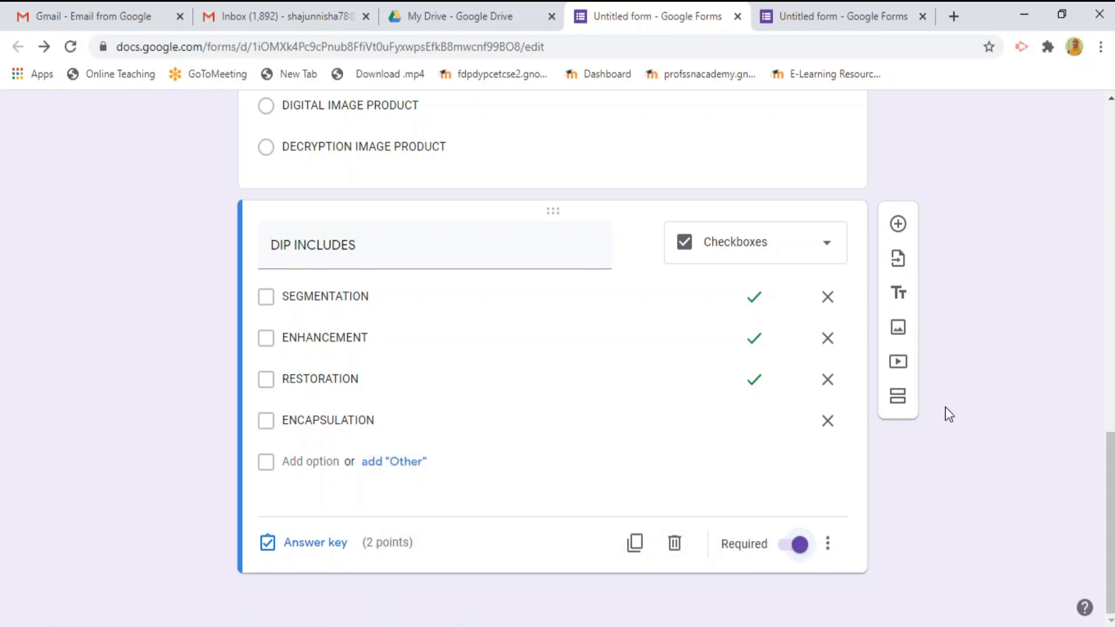
mouse_move(898, 223)
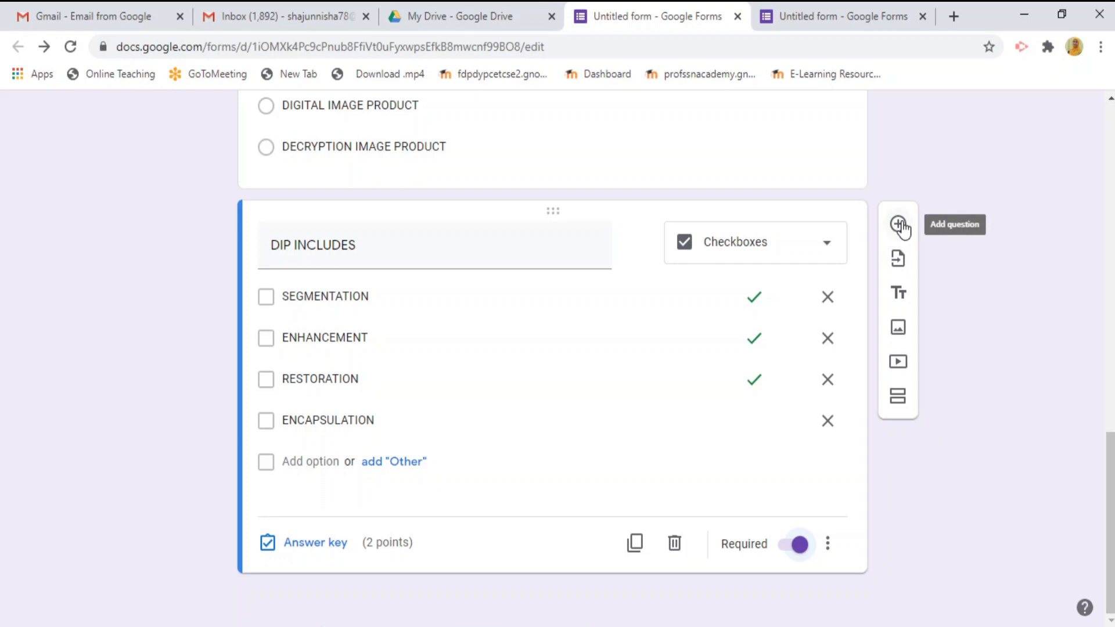
- Add a new Dropdown question after DIP INCLUDES titled CORONA IS
left_click(898, 224)
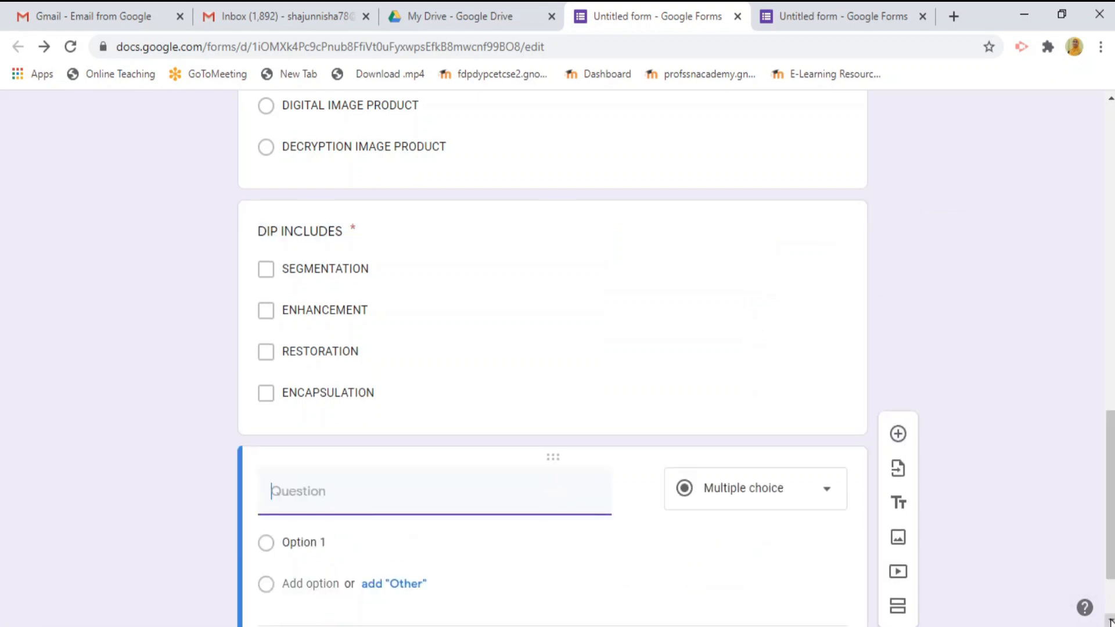
left_click(743, 488)
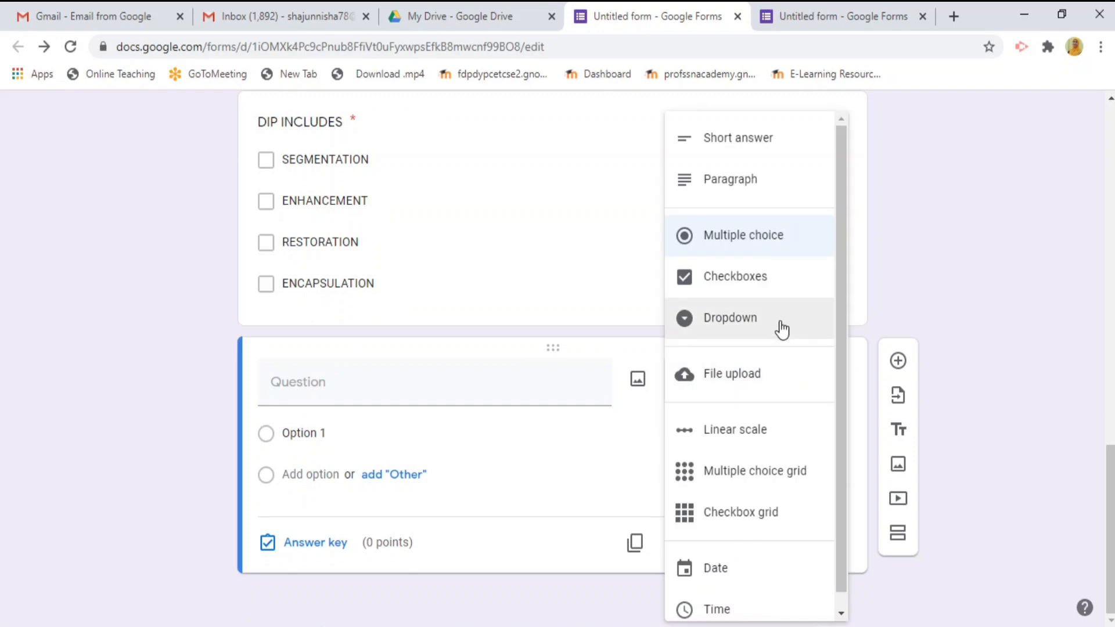
left_click(730, 317)
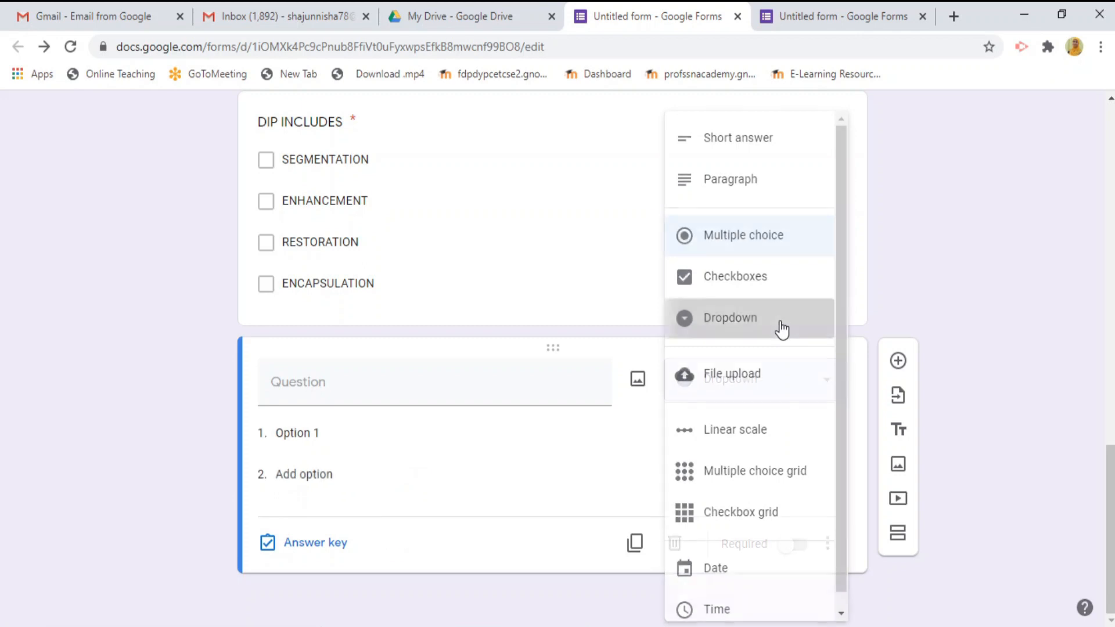
left_click(729, 317)
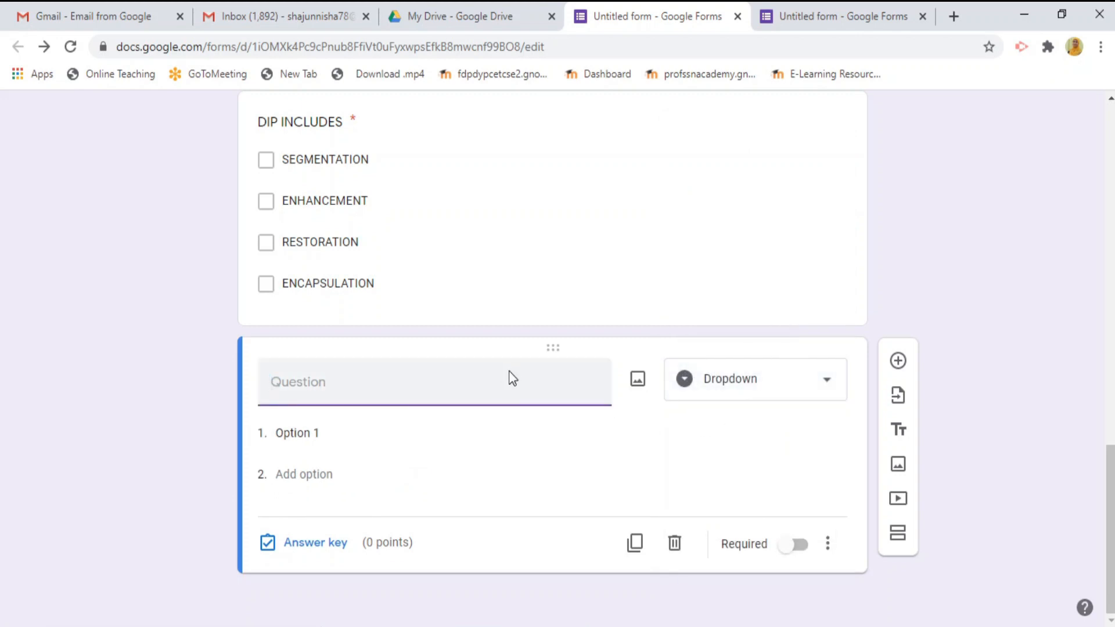
type("CORONA IS")
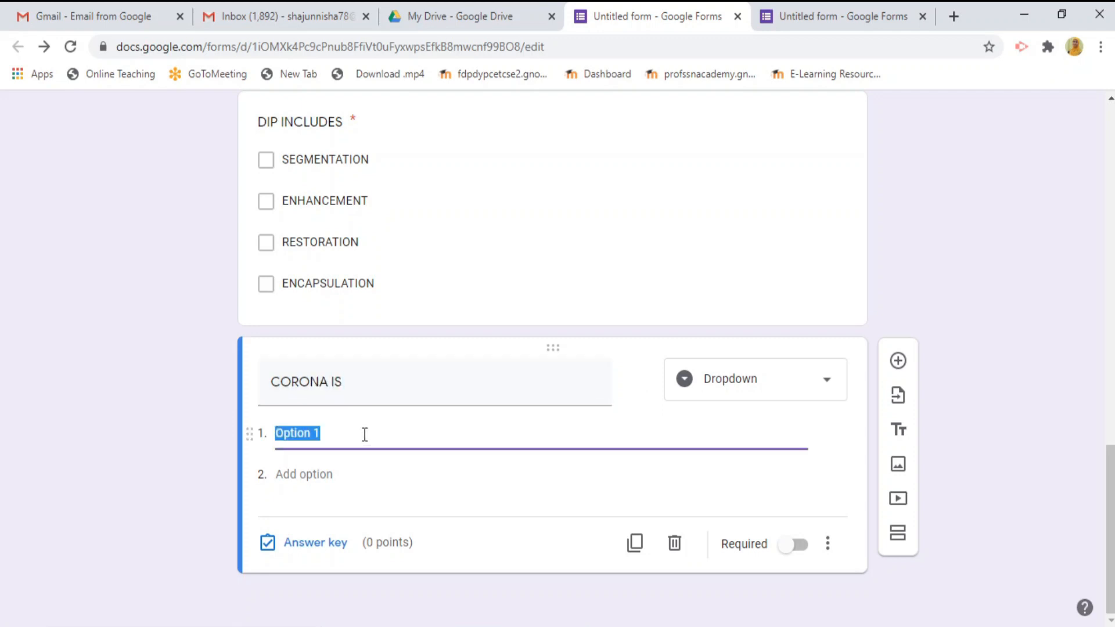
- Enter the dropdown choices BACTERIA, FUNGI, VIRUS and PARASITE
type("BACTERIA")
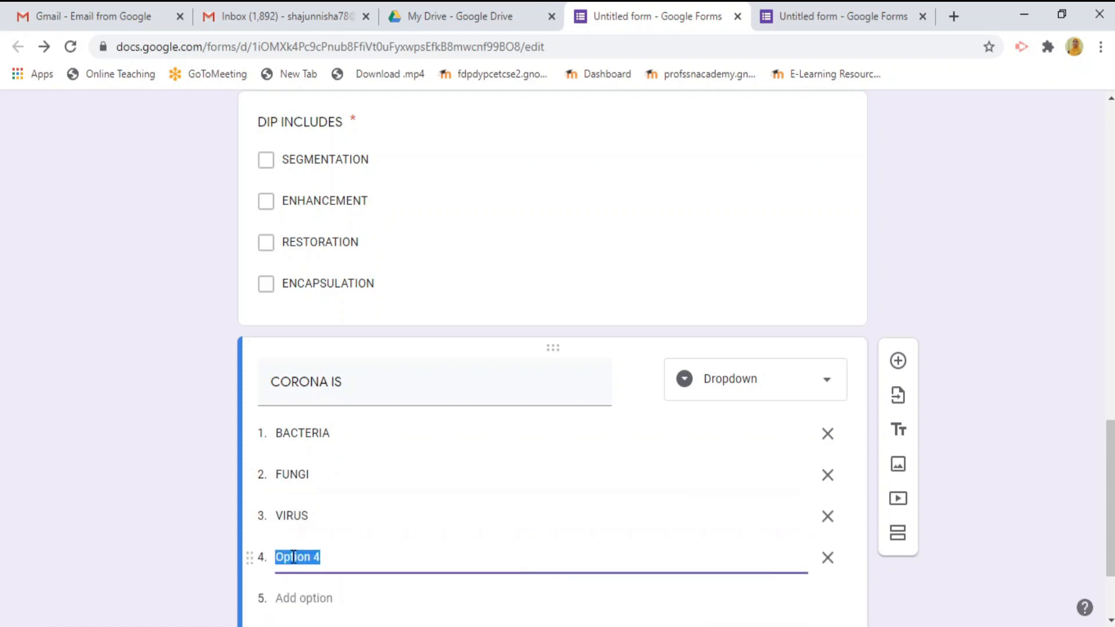
type("PARASITE")
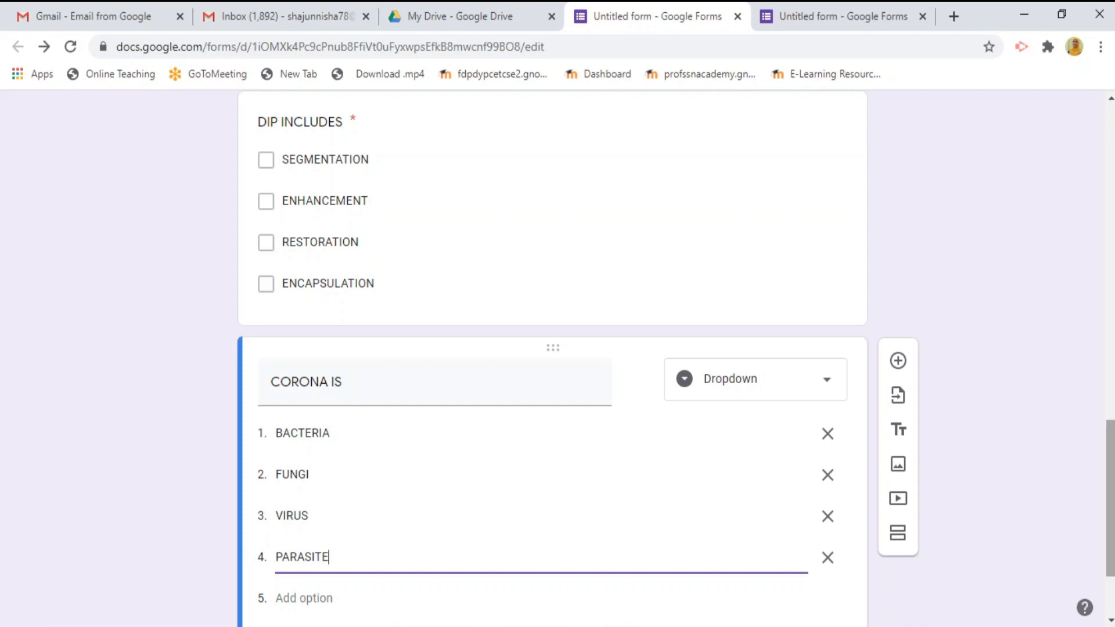
scroll("down", 3)
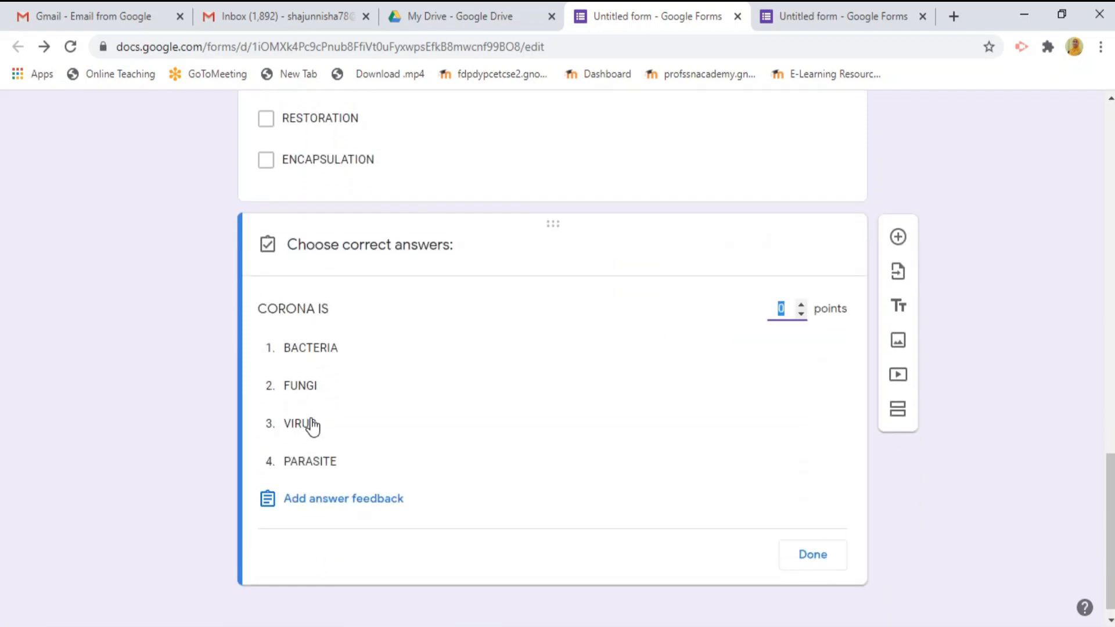
- Mark VIRUS as the 2-point correct answer to CORONA IS and confirm the answer key
left_click(300, 424)
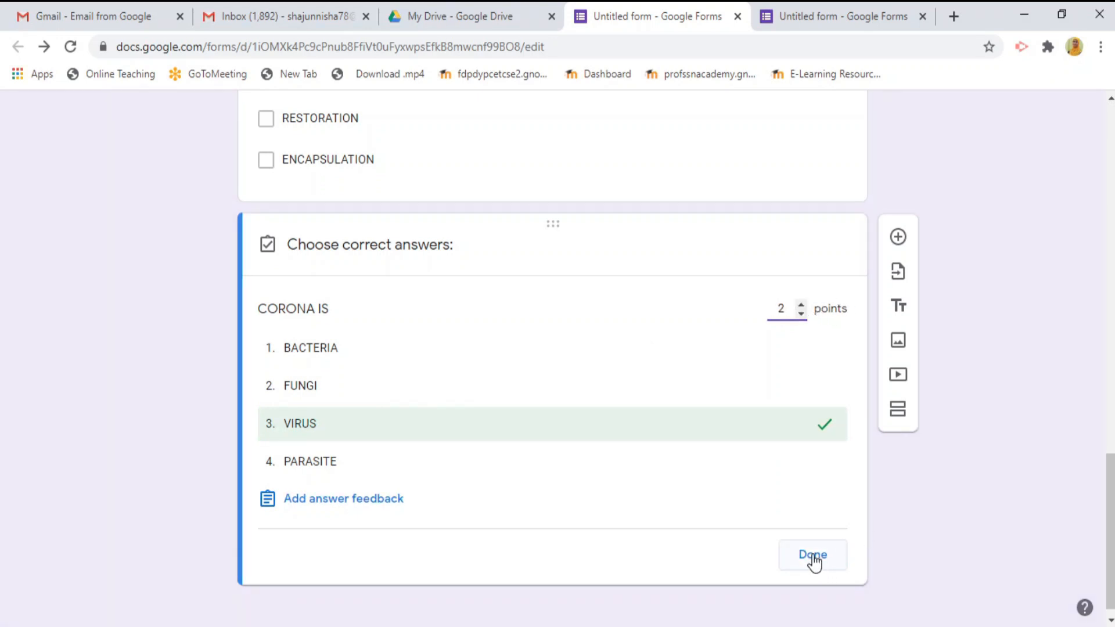
left_click(812, 555)
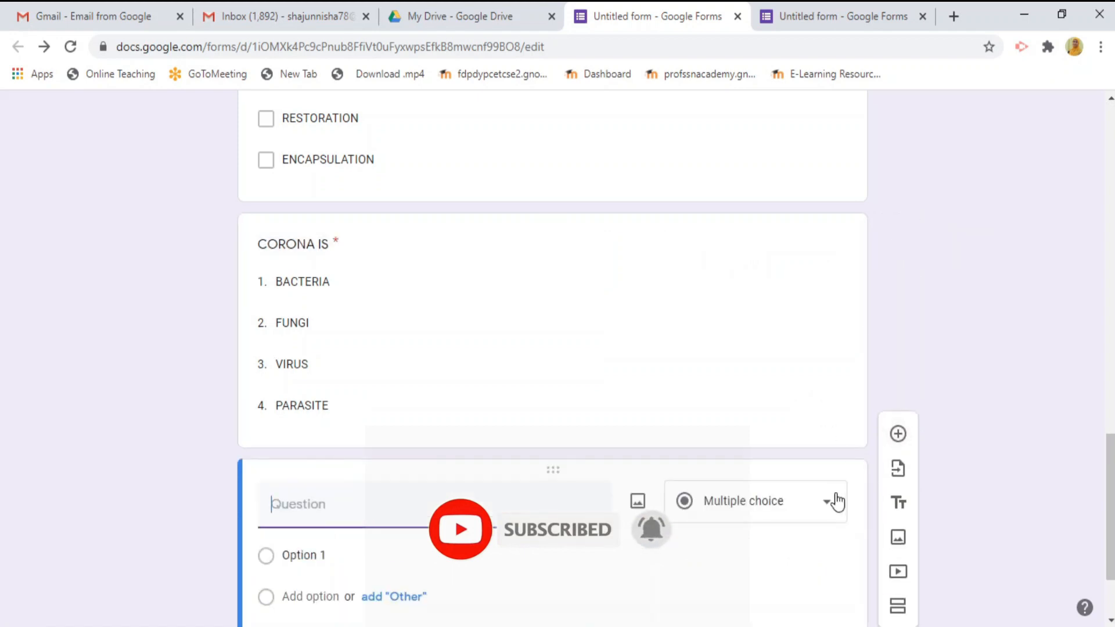
- Make the new question a linear scale titled WHAT IS YOUR RATING TO THIS FDP
left_click(745, 502)
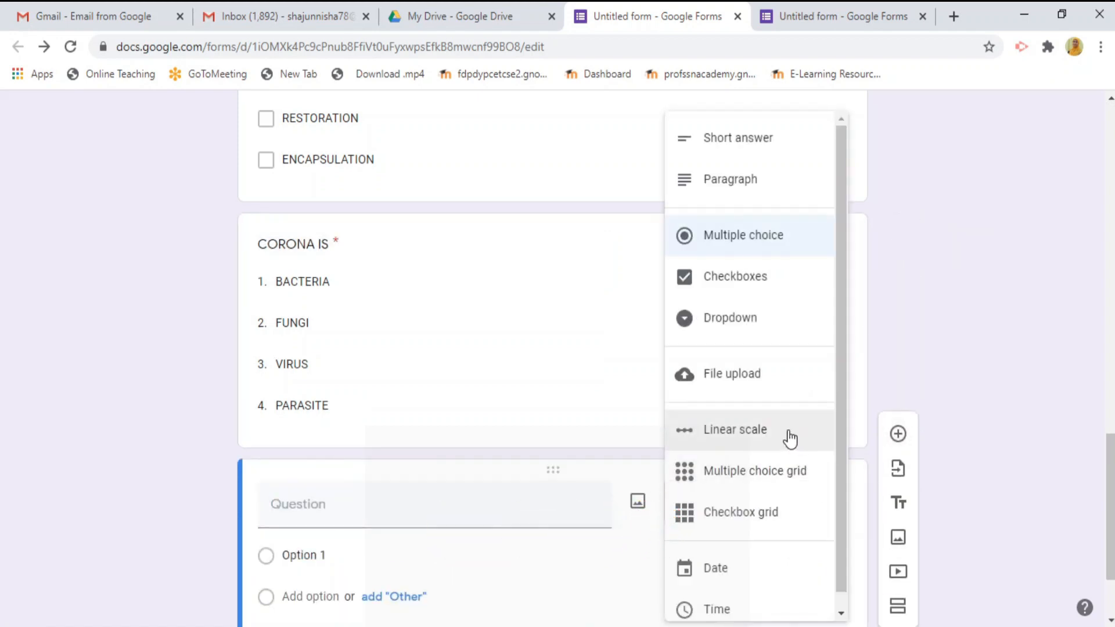
left_click(735, 430)
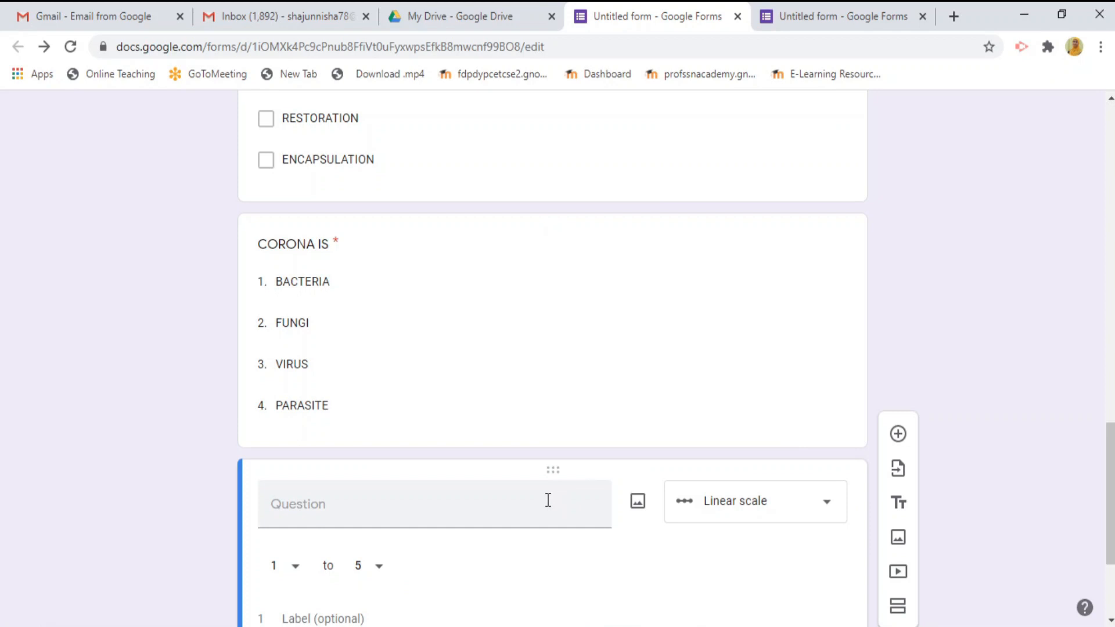
left_click(427, 503)
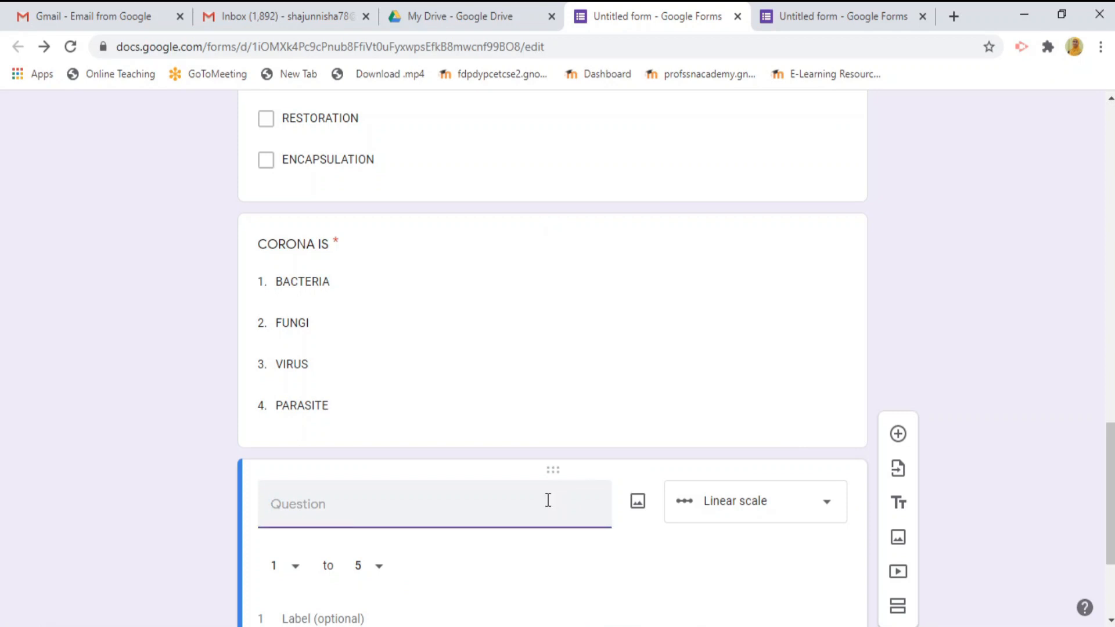
type("WHAT IS YOU")
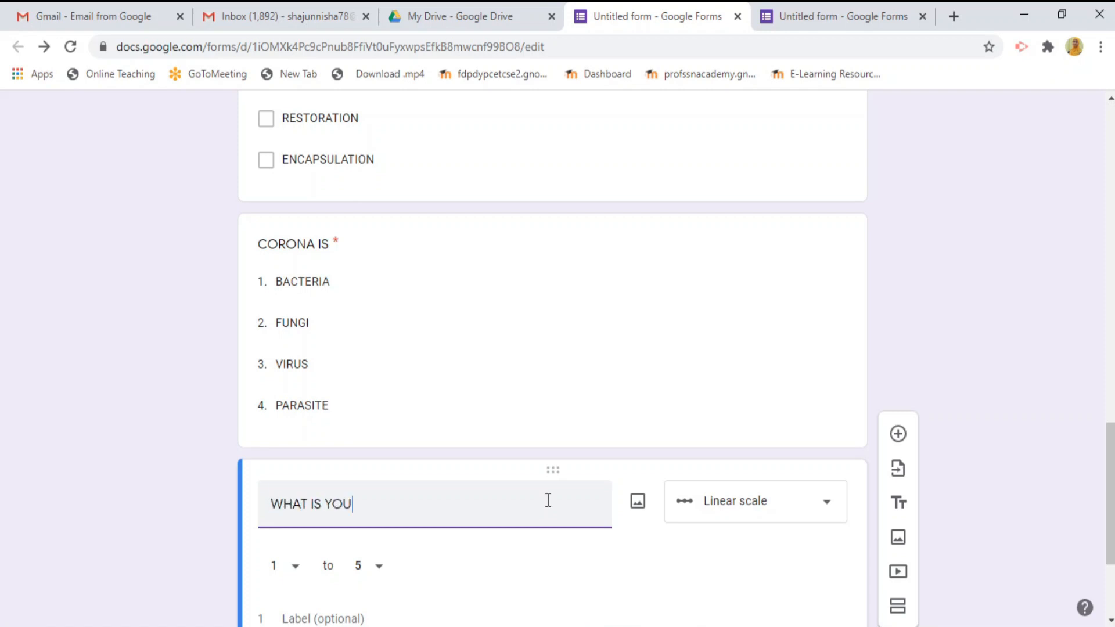
type("R RATING TO THUS")
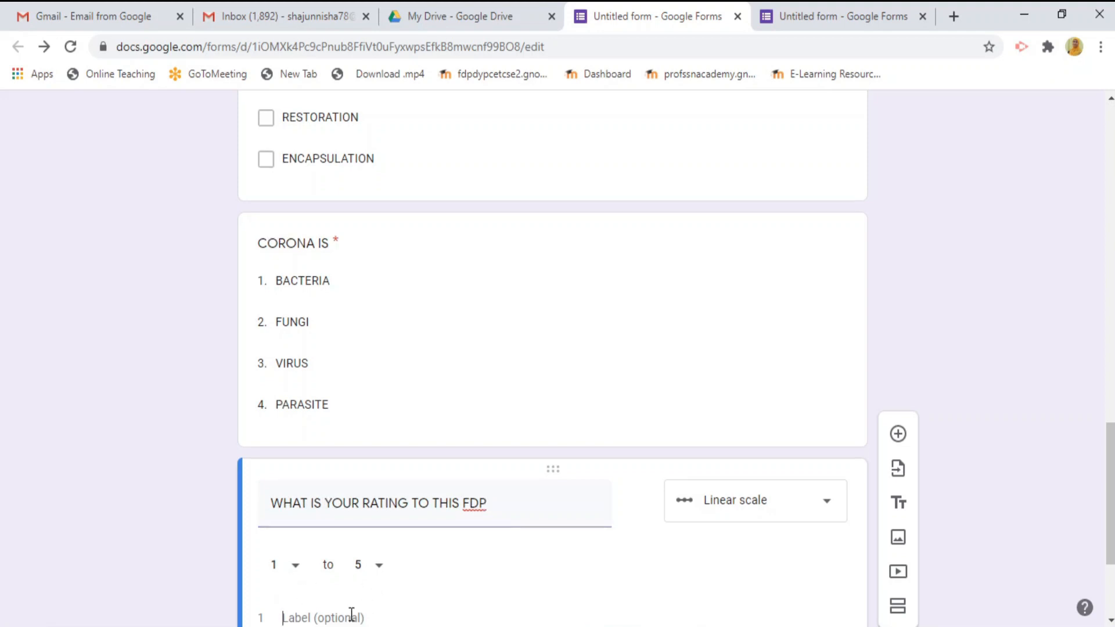
- Label the 1-to-5 scale ends GOOD and EXCELLENT and make the rating question required
type("GOOD")
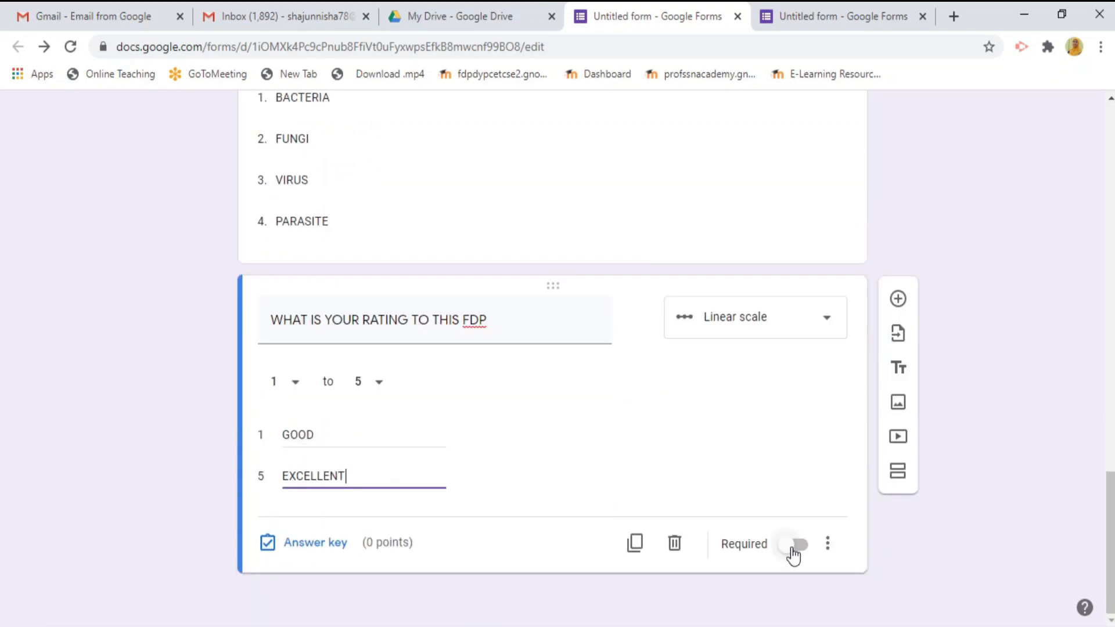
left_click(797, 544)
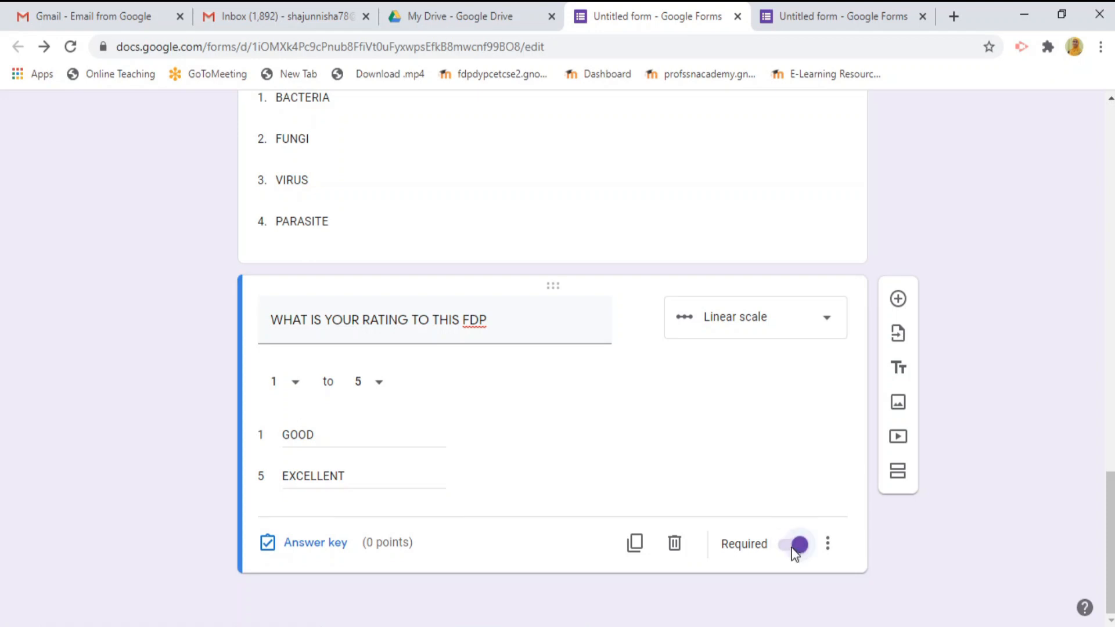
left_click(797, 543)
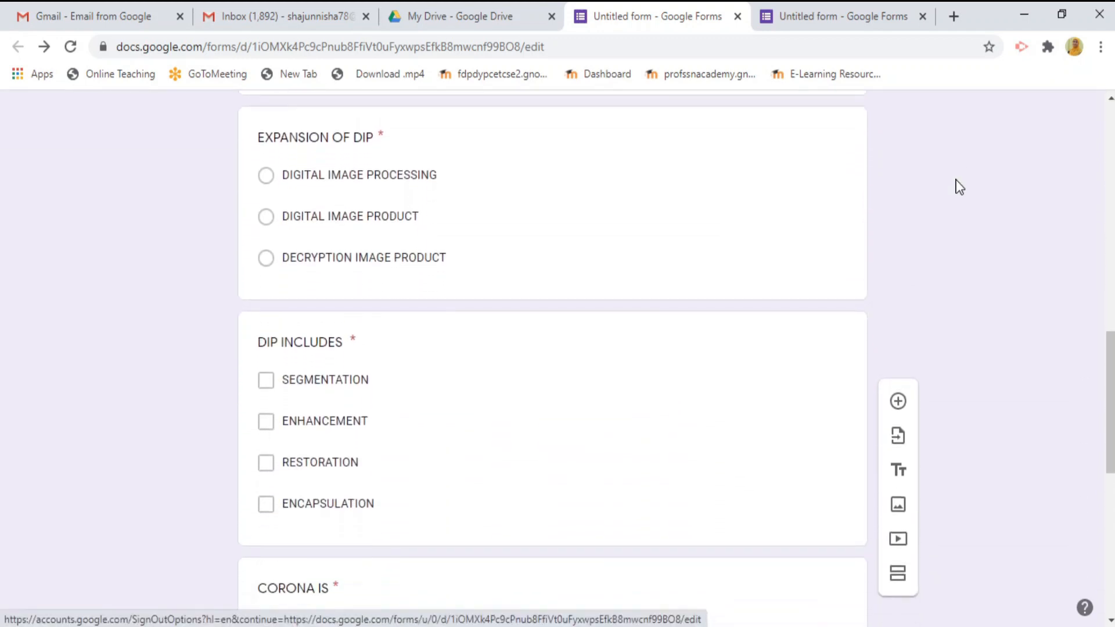
scroll("down", 3)
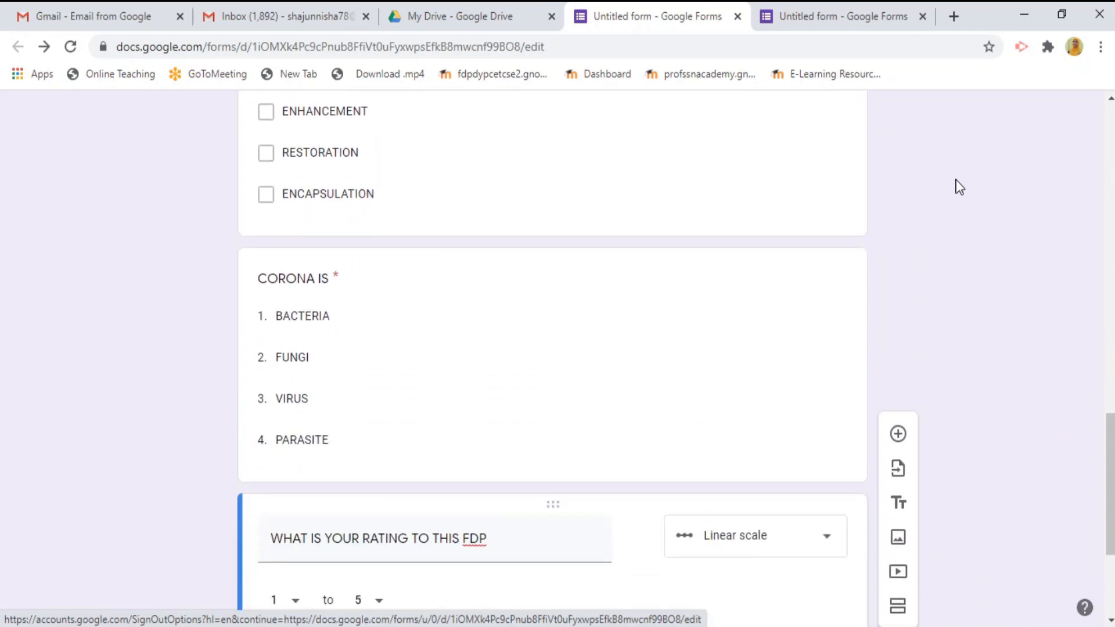
scroll("down", 3)
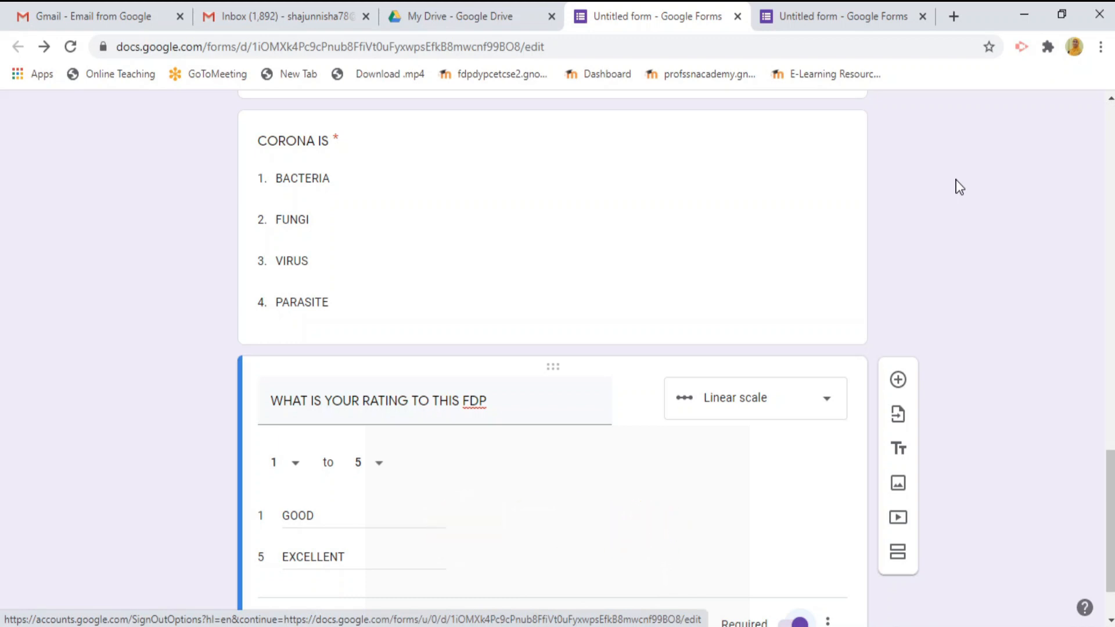
scroll("down", 3)
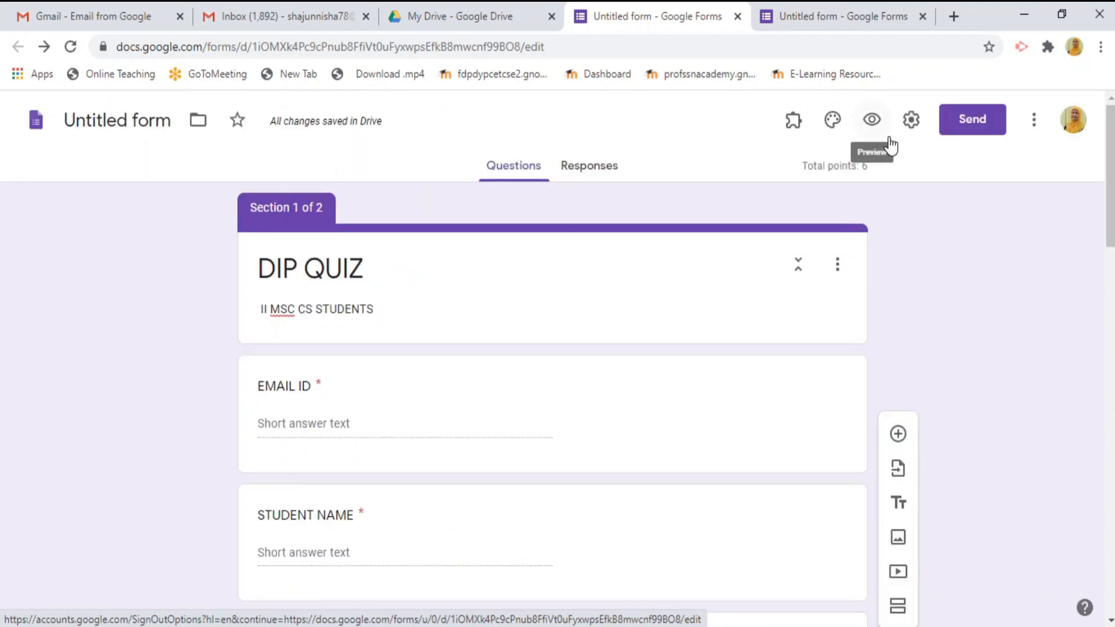
mouse_move(911, 120)
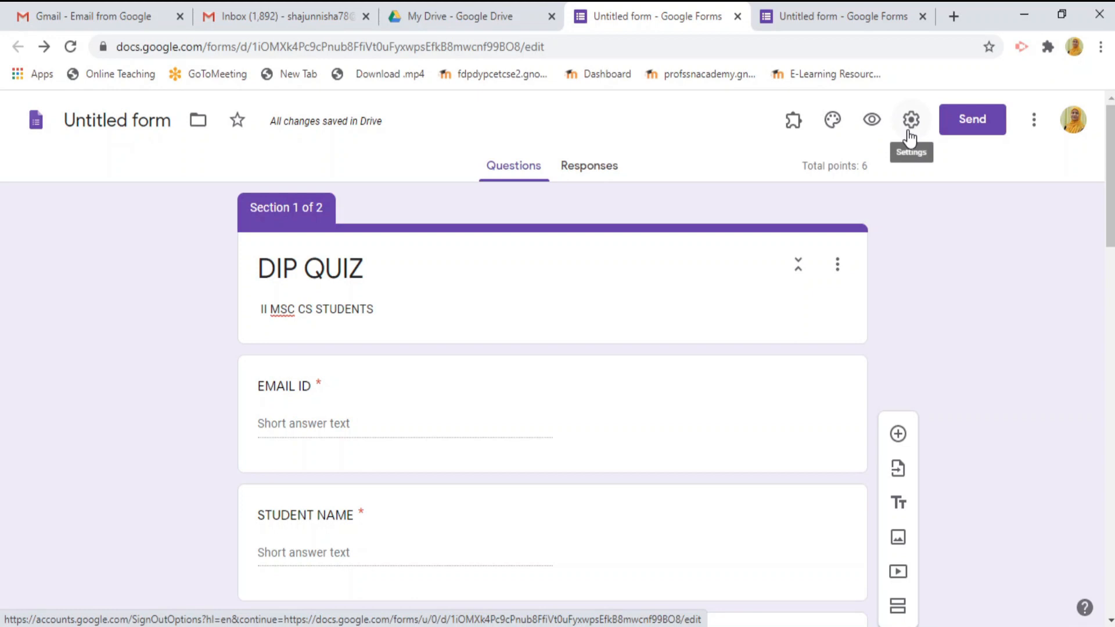
mouse_move(871, 119)
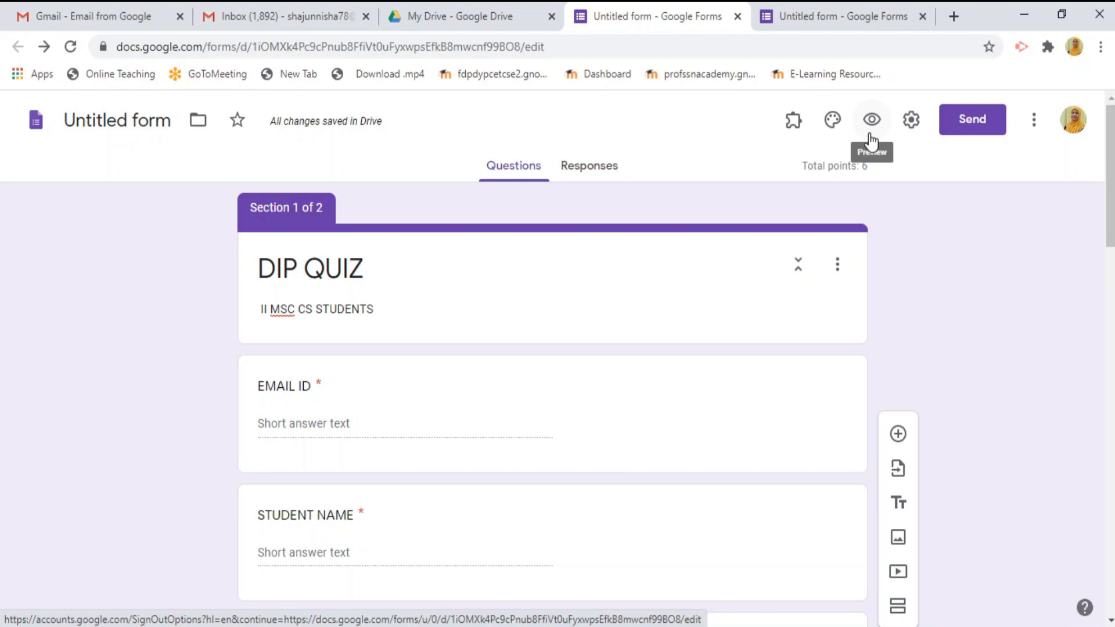
mouse_move(832, 120)
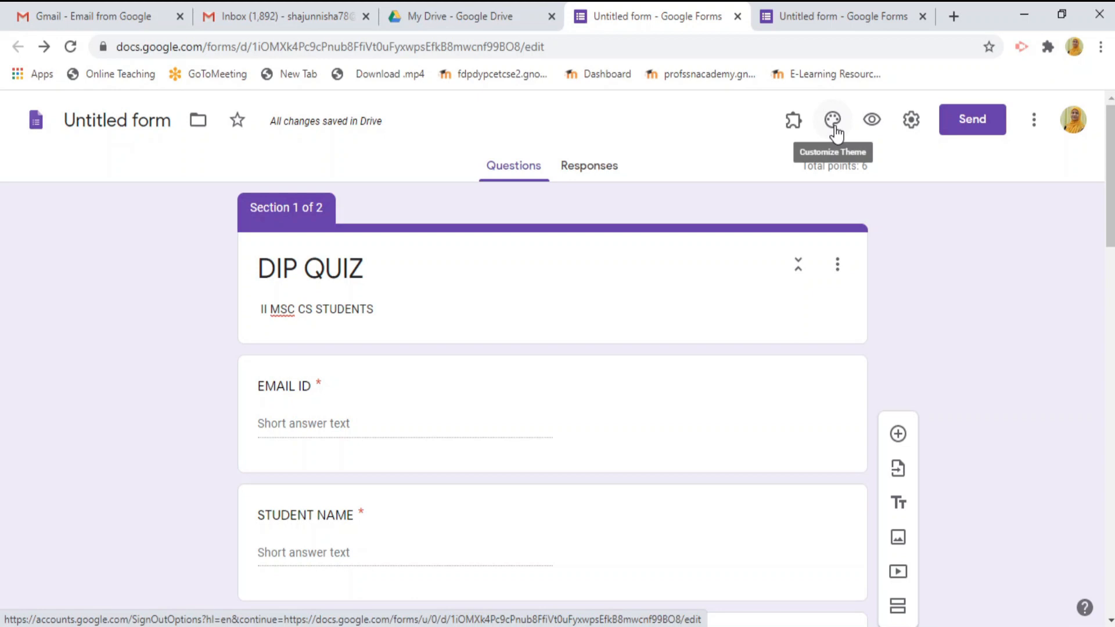
- In Theme options, set the purple bubbles image as the DIP QUIZ form header
left_click(832, 118)
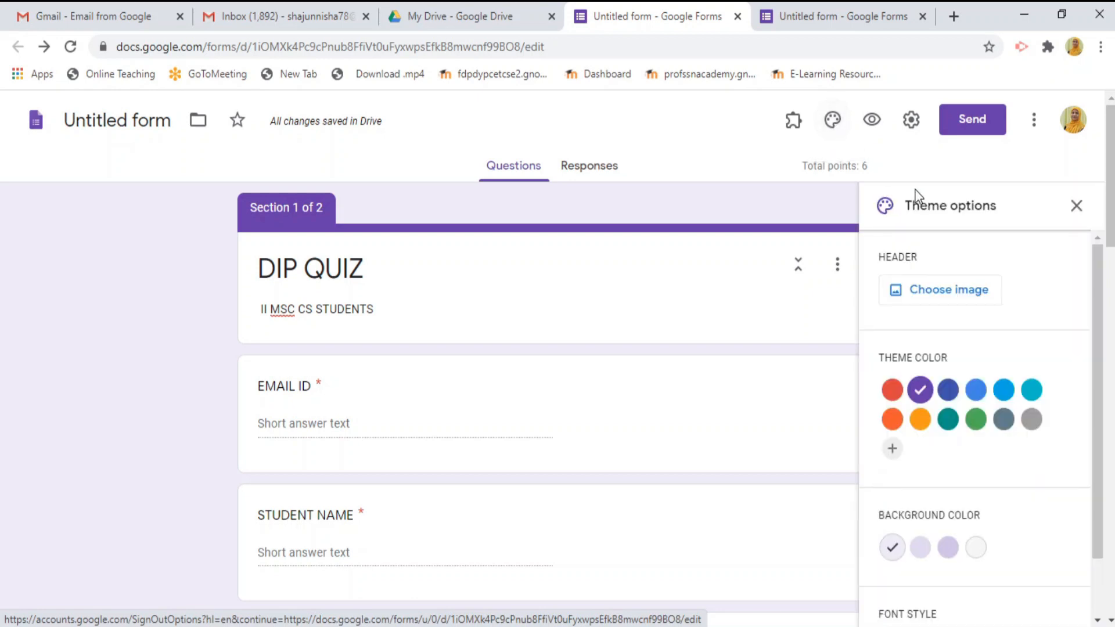
mouse_move(961, 457)
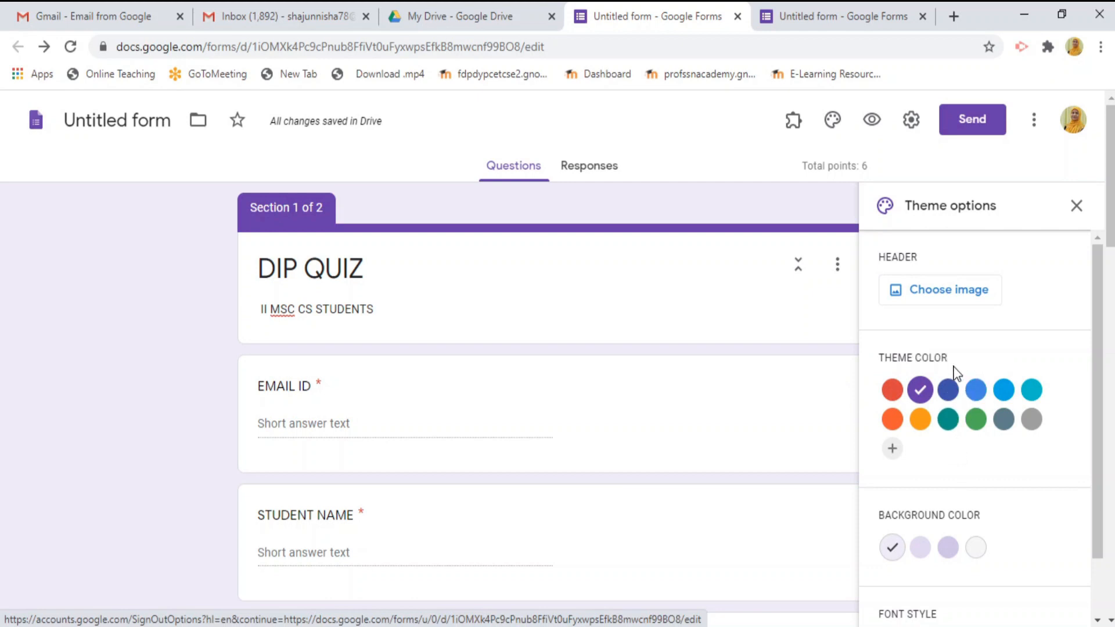
mouse_move(975, 579)
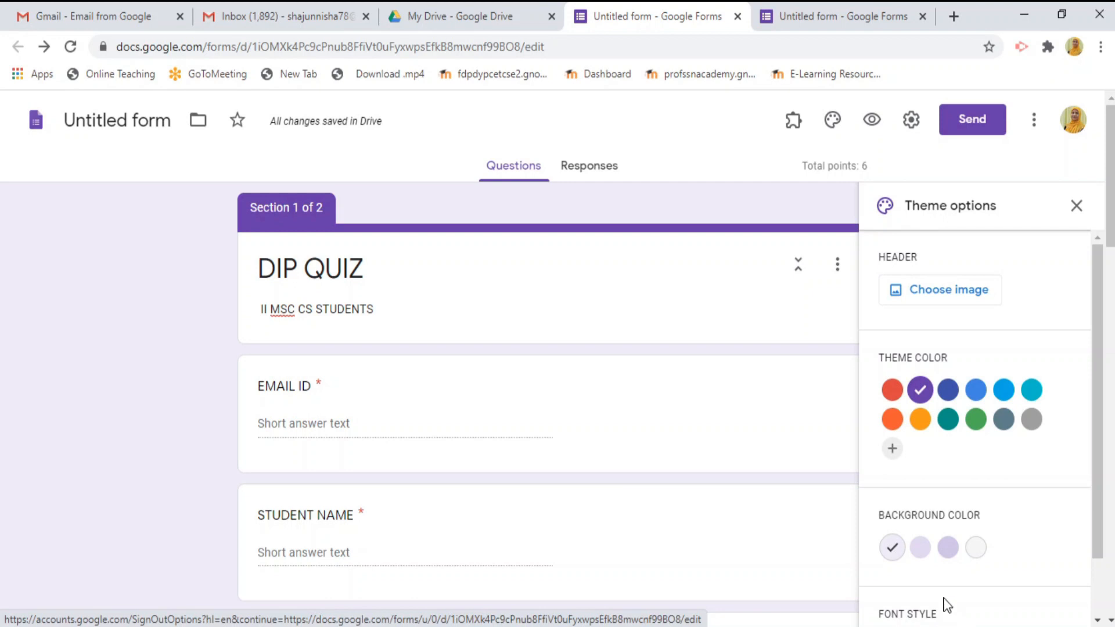
mouse_move(932, 273)
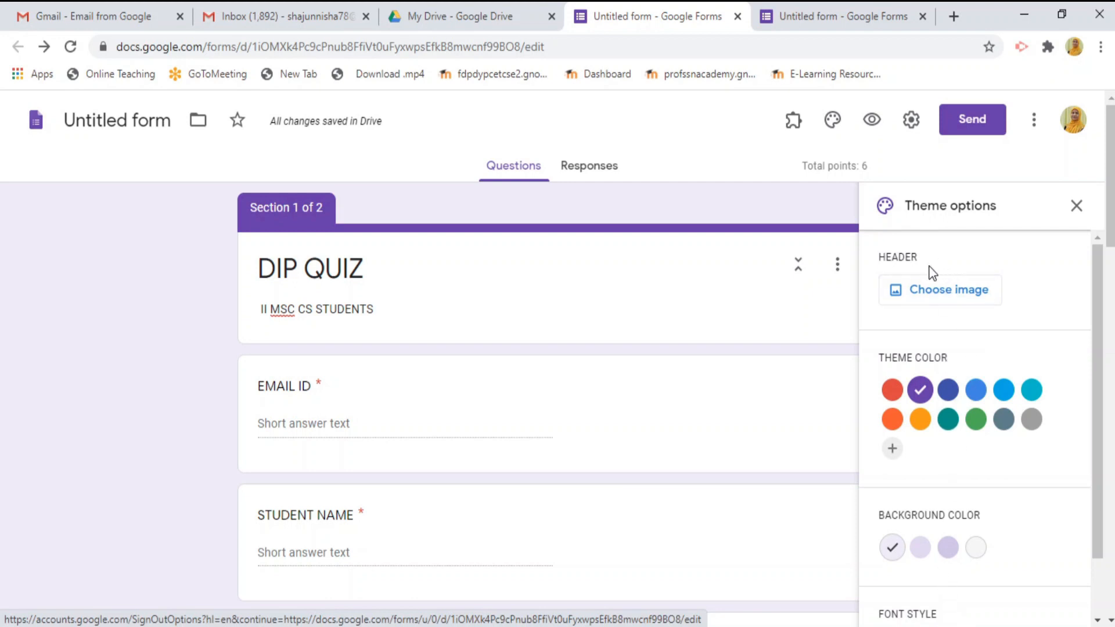
mouse_move(933, 293)
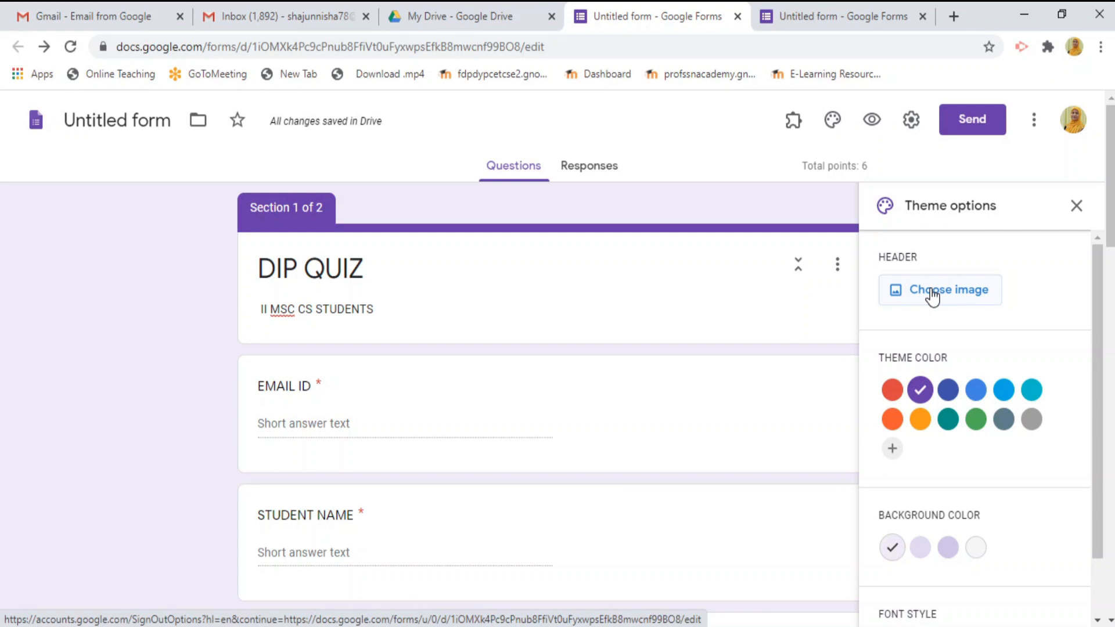
left_click(940, 289)
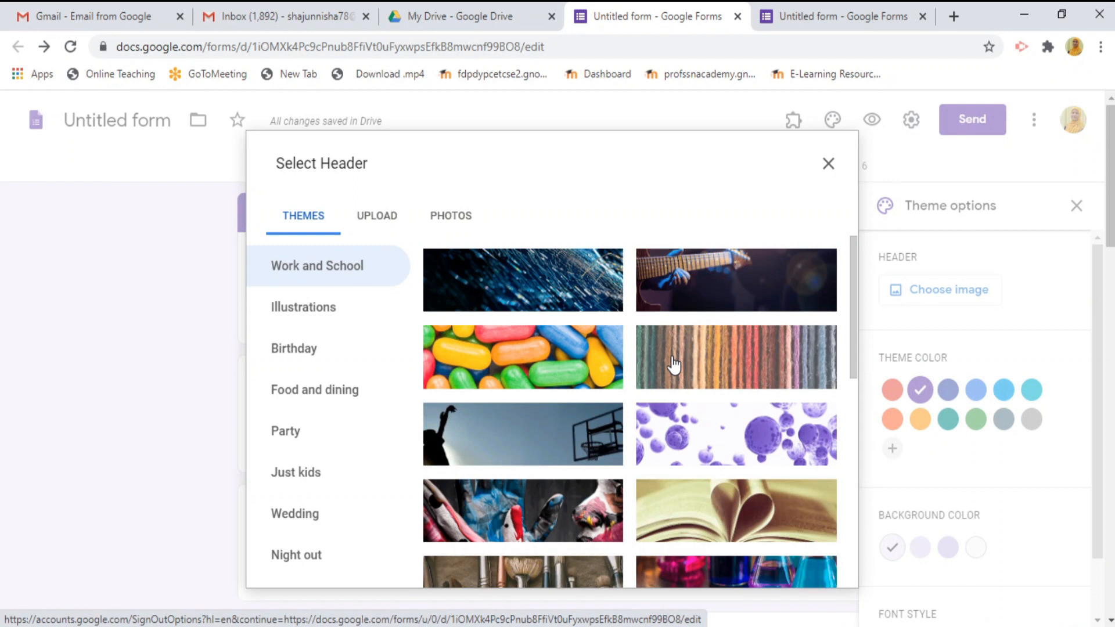
mouse_move(700, 420)
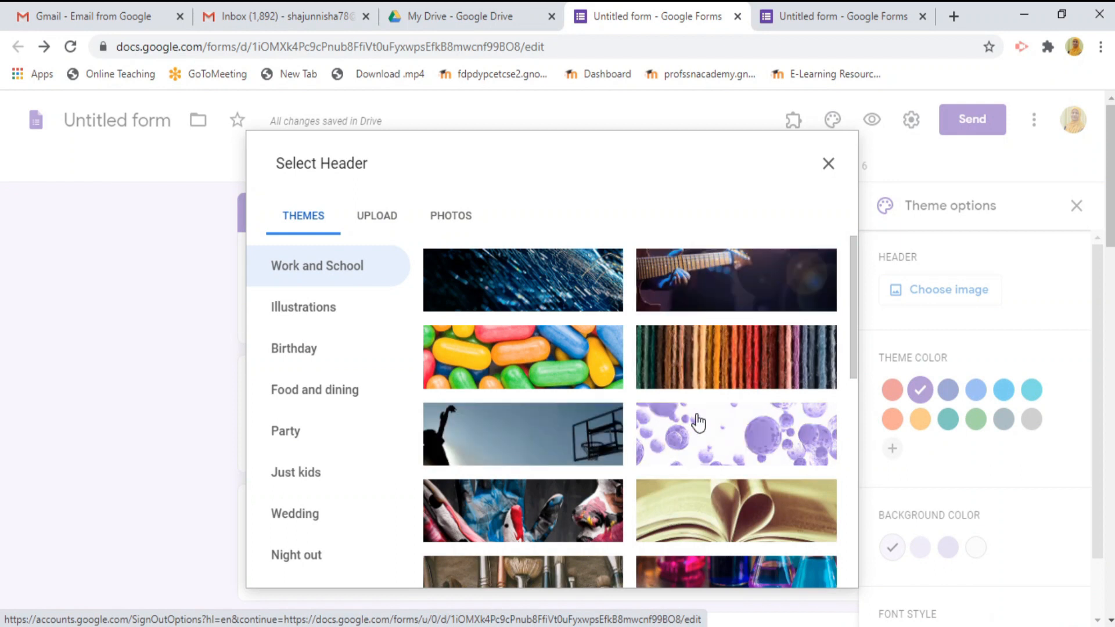
left_click(736, 433)
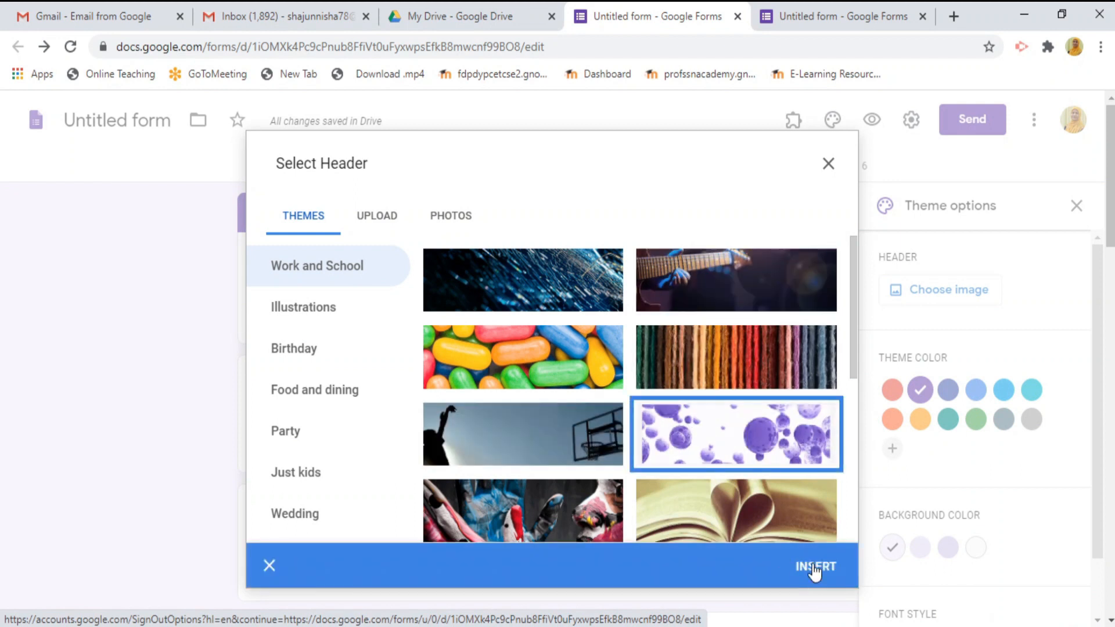
left_click(815, 567)
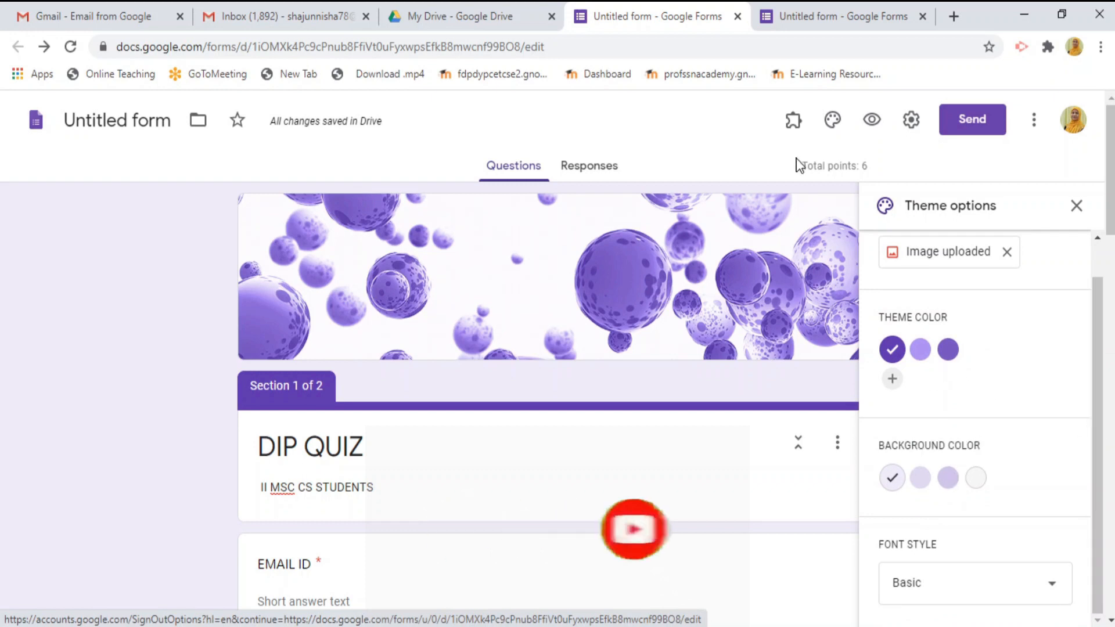
- Choose the darker lavender background, close Theme options and preview the form as a respondent
left_click(947, 478)
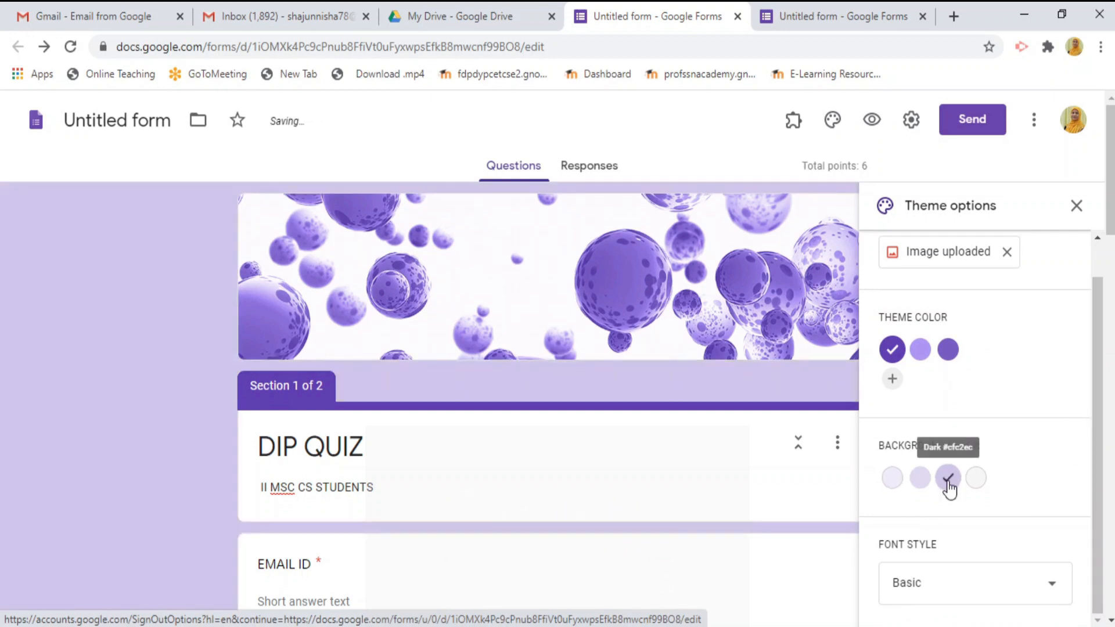
left_click(948, 478)
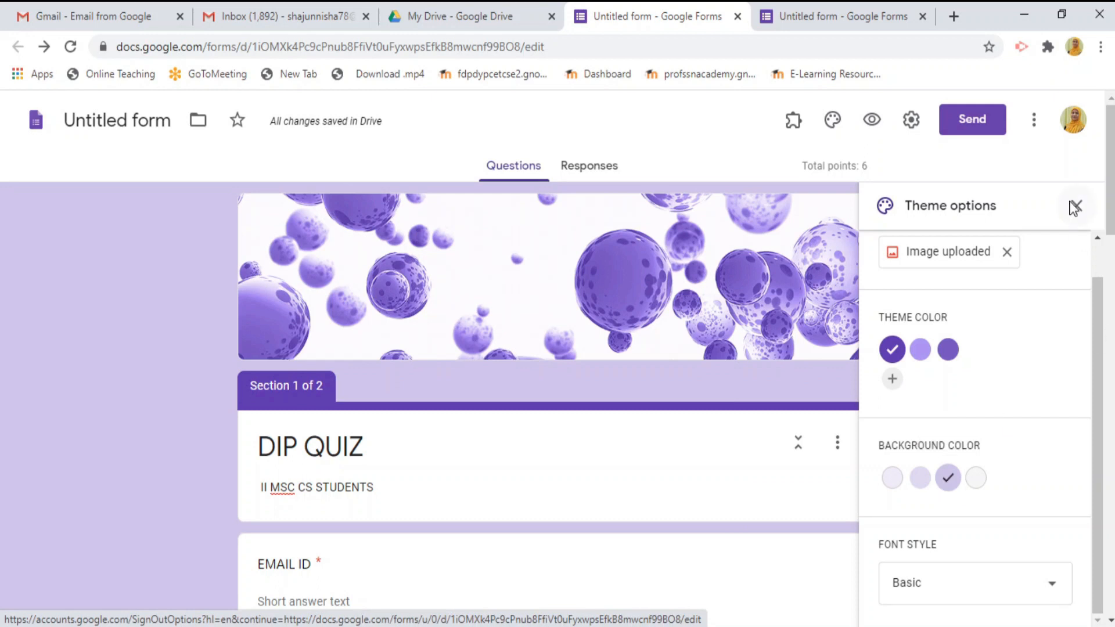
left_click(1074, 206)
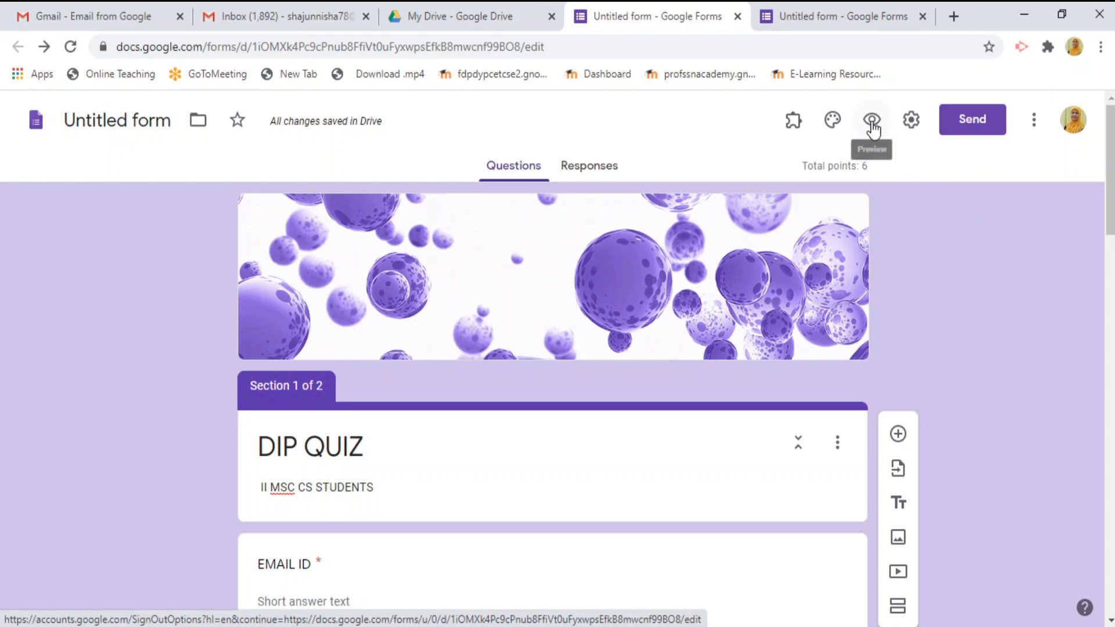
left_click(871, 120)
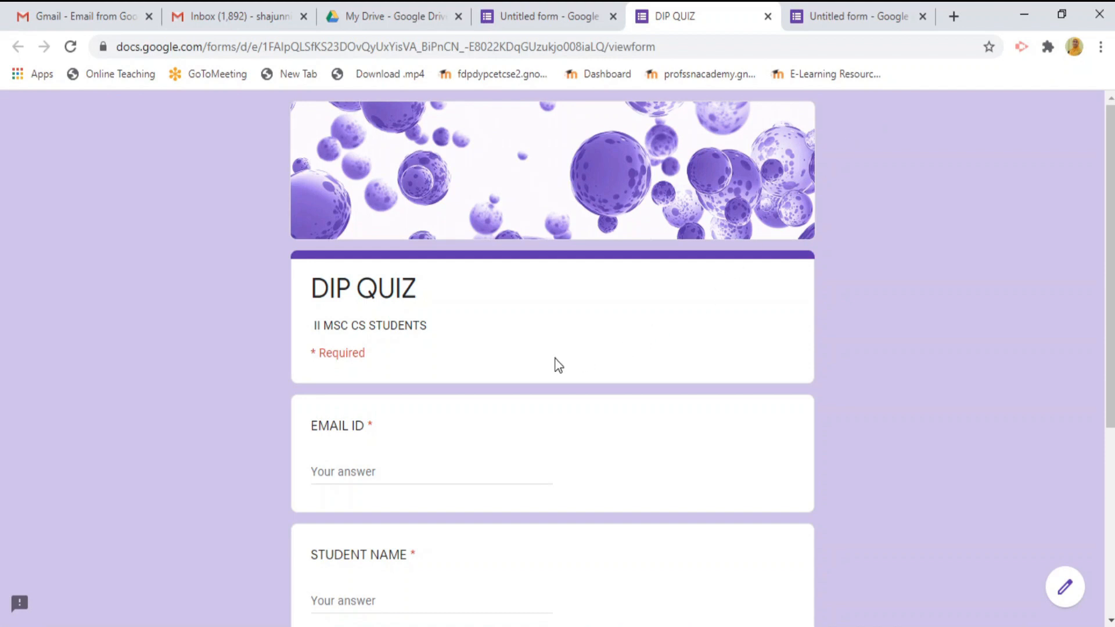
left_click(413, 471)
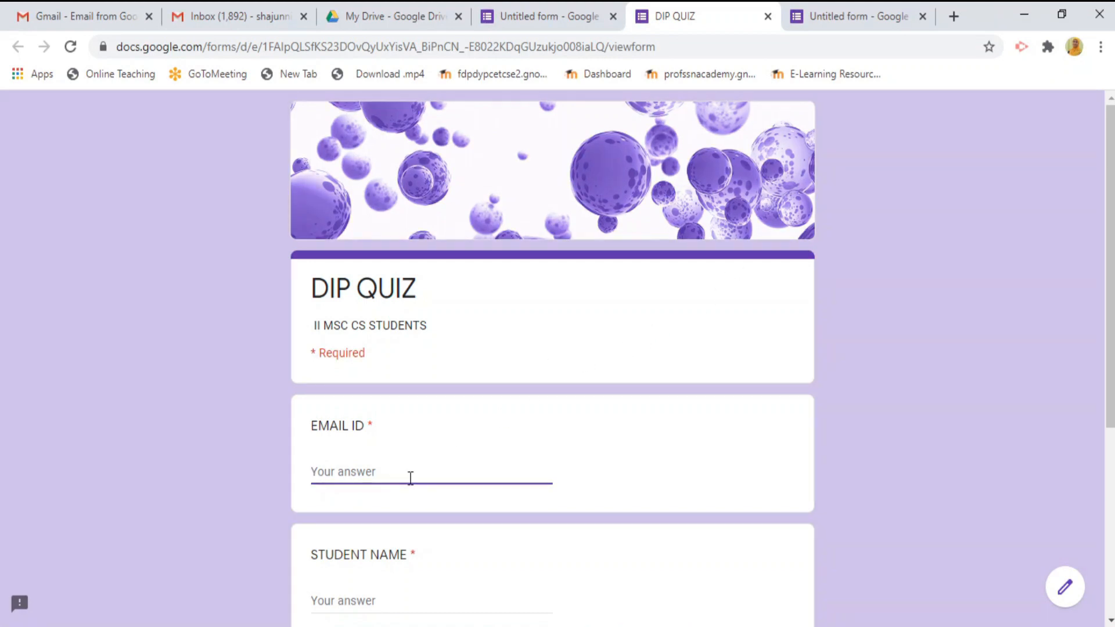
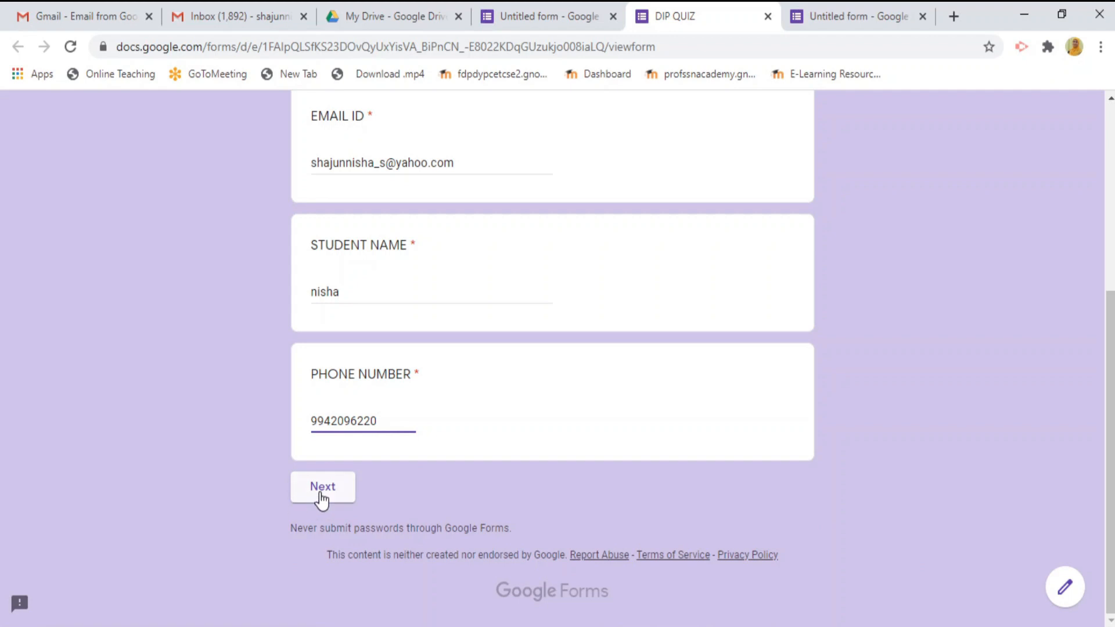
- Continue to the quiz and answer DIGITAL IMAGE PROCESSING and SEGMENTATION, ENHANCEMENT, RESTORATION
left_click(322, 487)
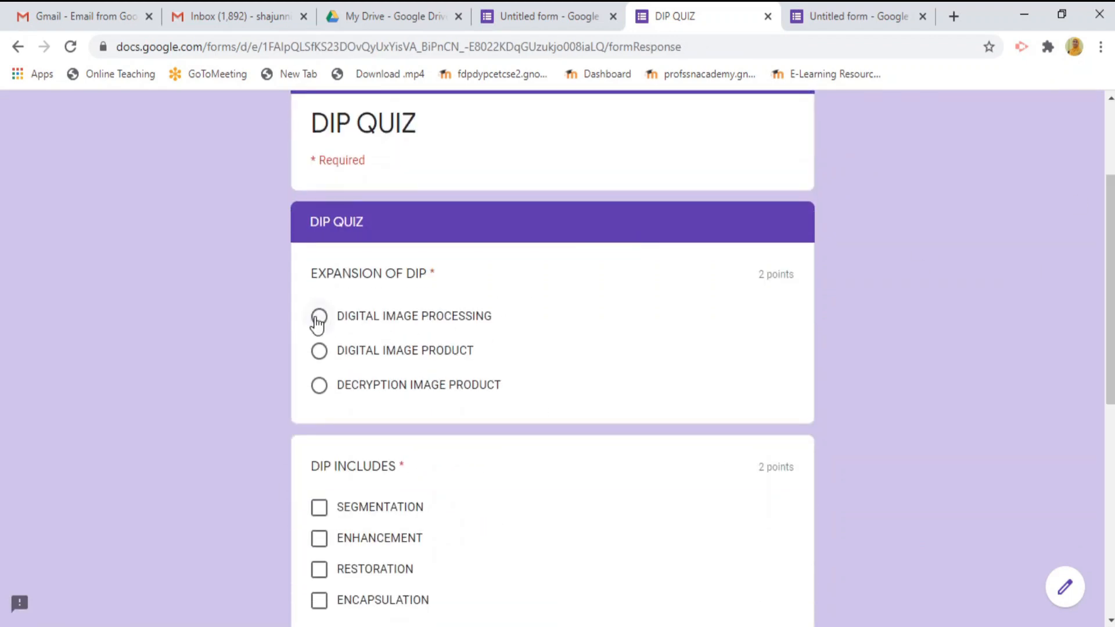
left_click(318, 316)
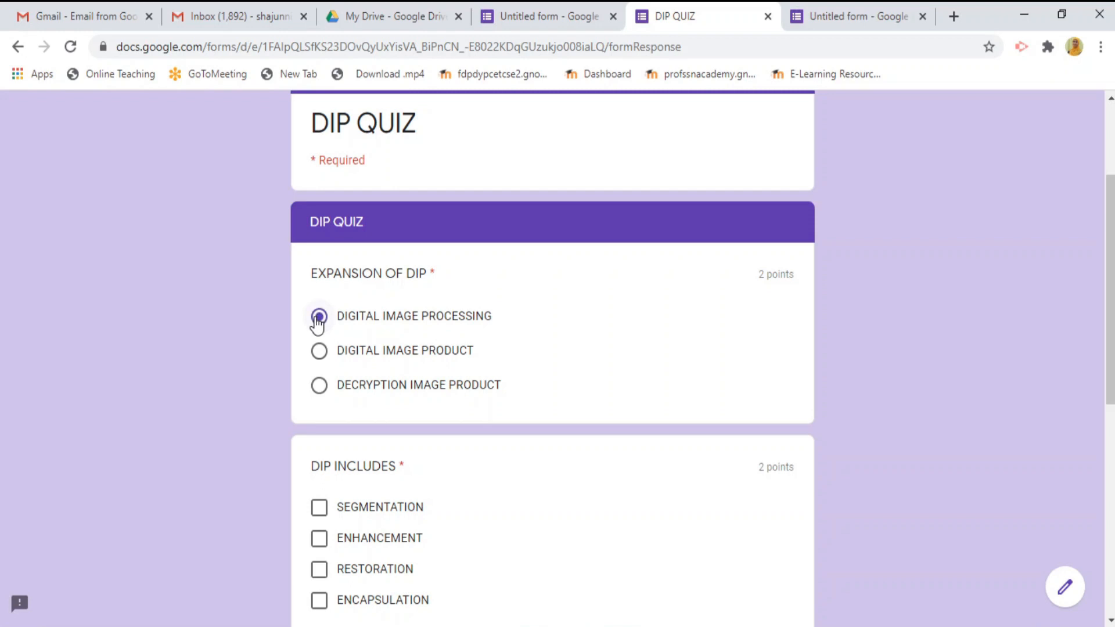
left_click(318, 316)
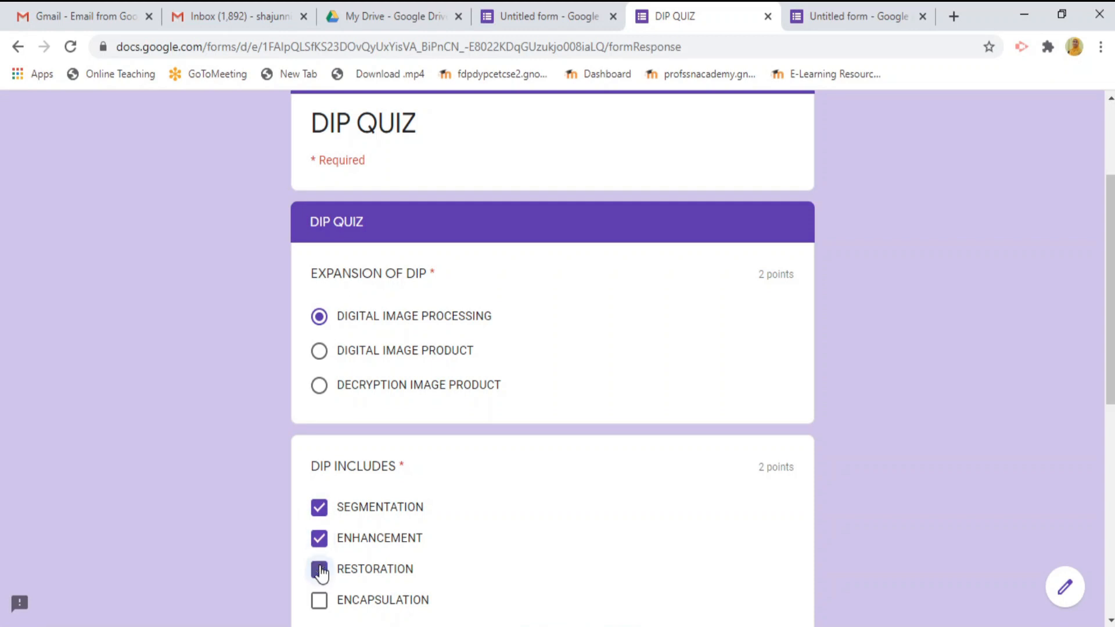
left_click(318, 570)
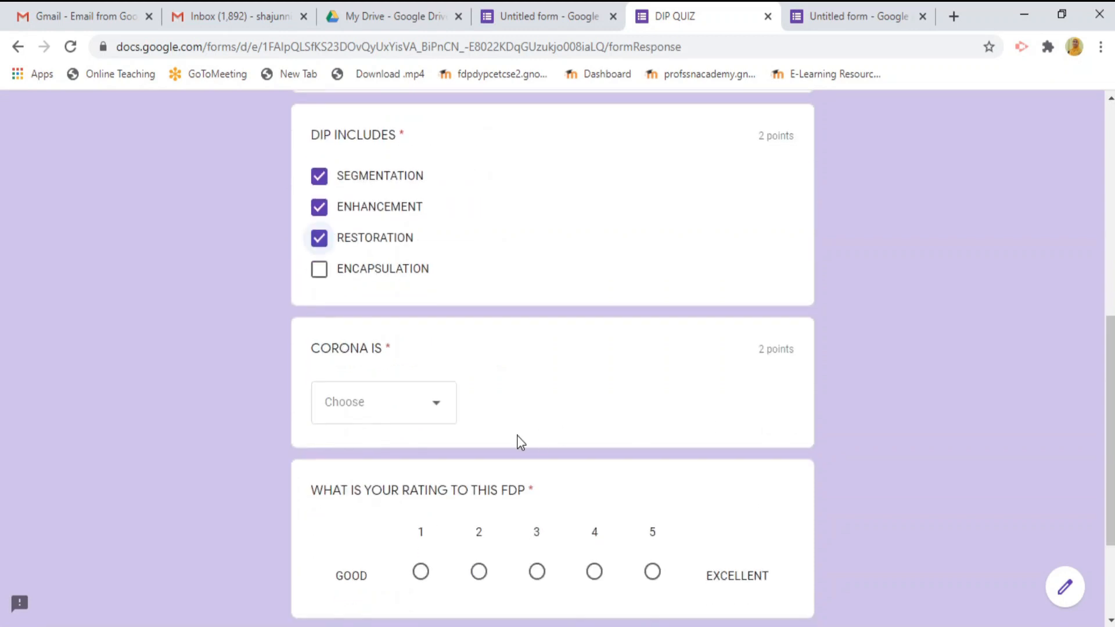
- Choose VIRUS for CORONA IS, rate the FDP 5 and submit the test response
left_click(384, 402)
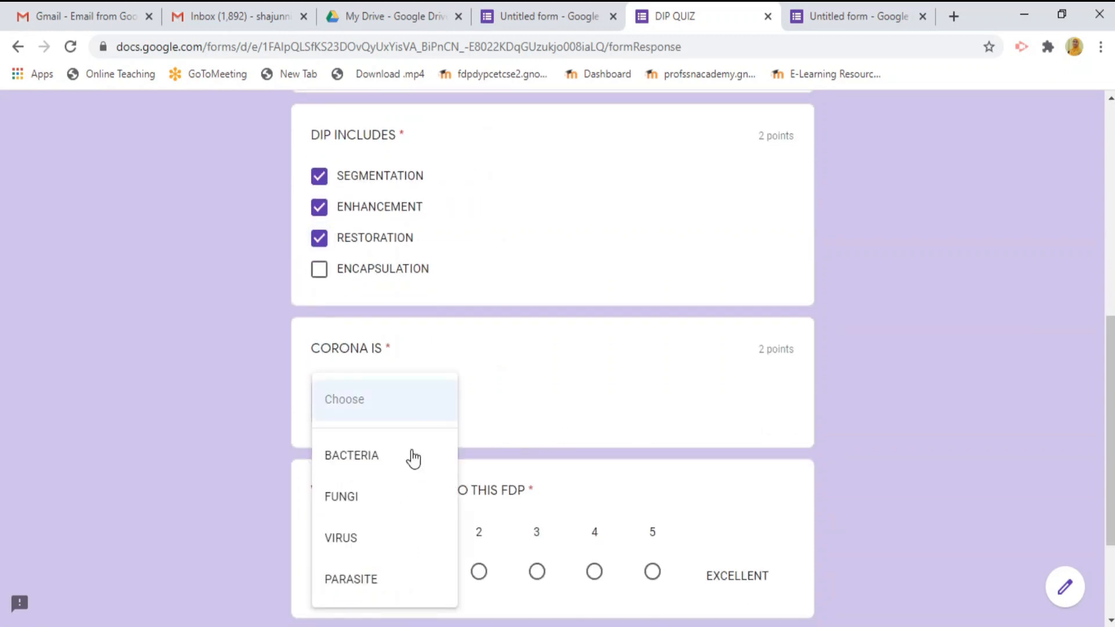
left_click(341, 537)
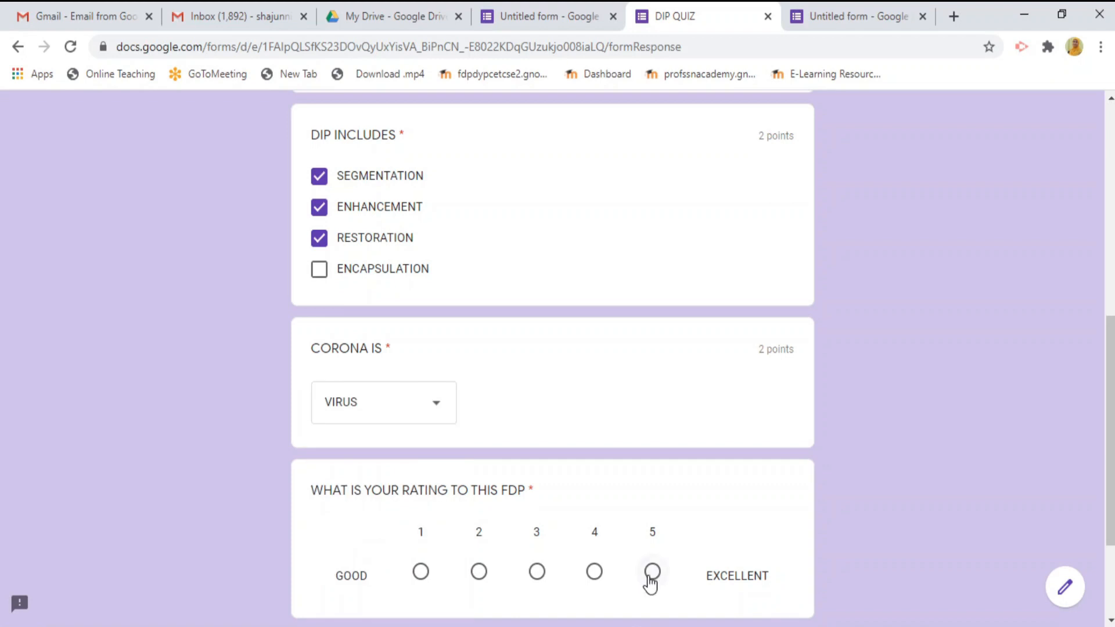
left_click(651, 572)
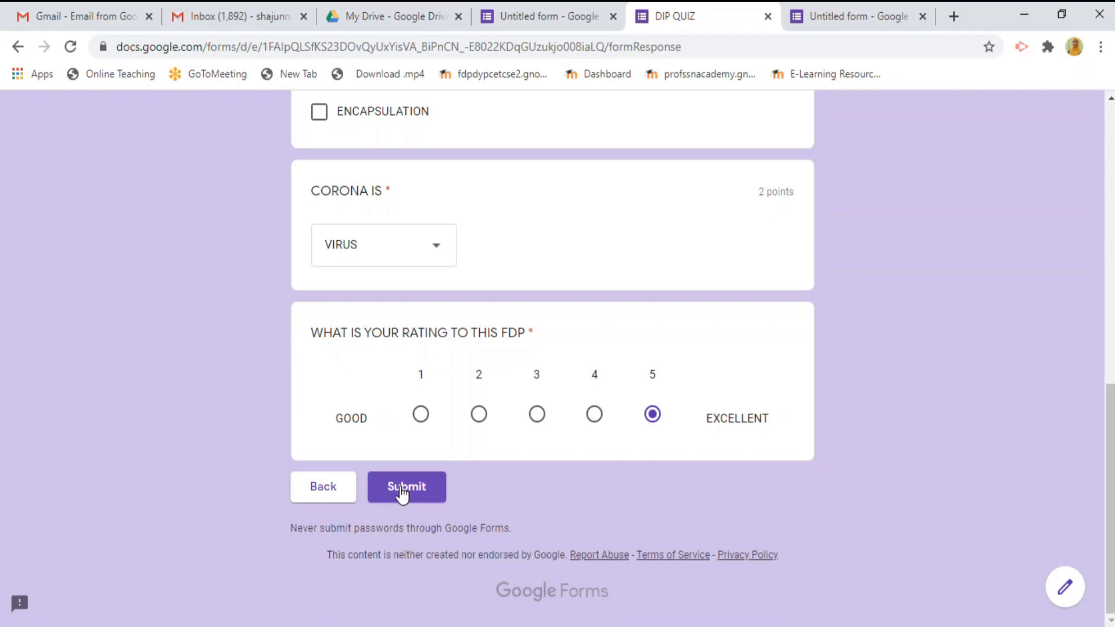
left_click(407, 487)
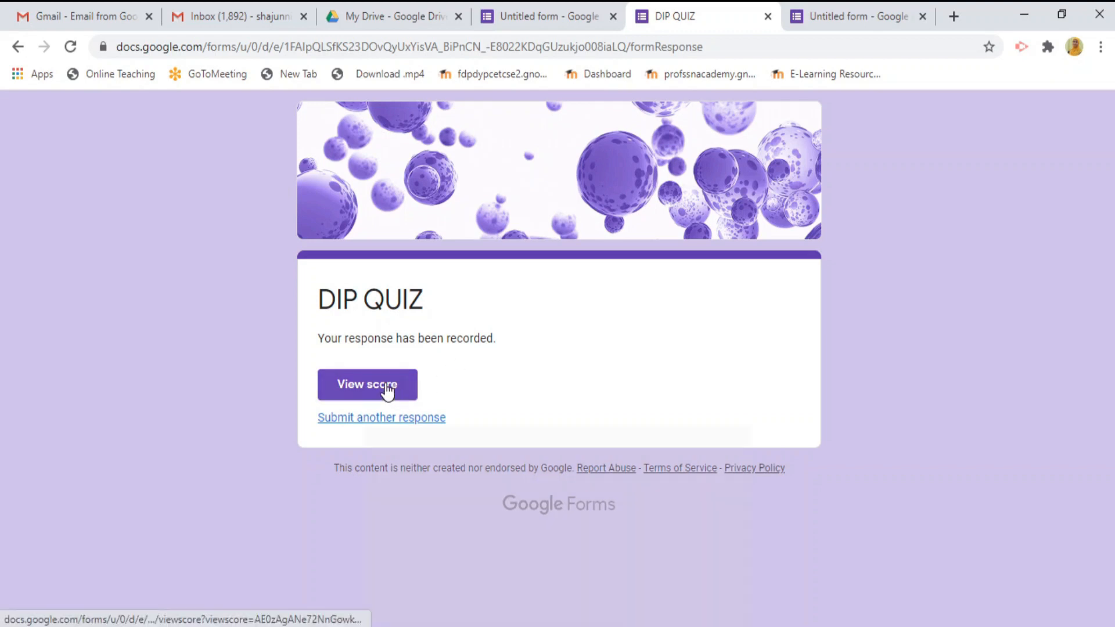
- View the test response's 6/6 score, then return to the form editor
left_click(367, 385)
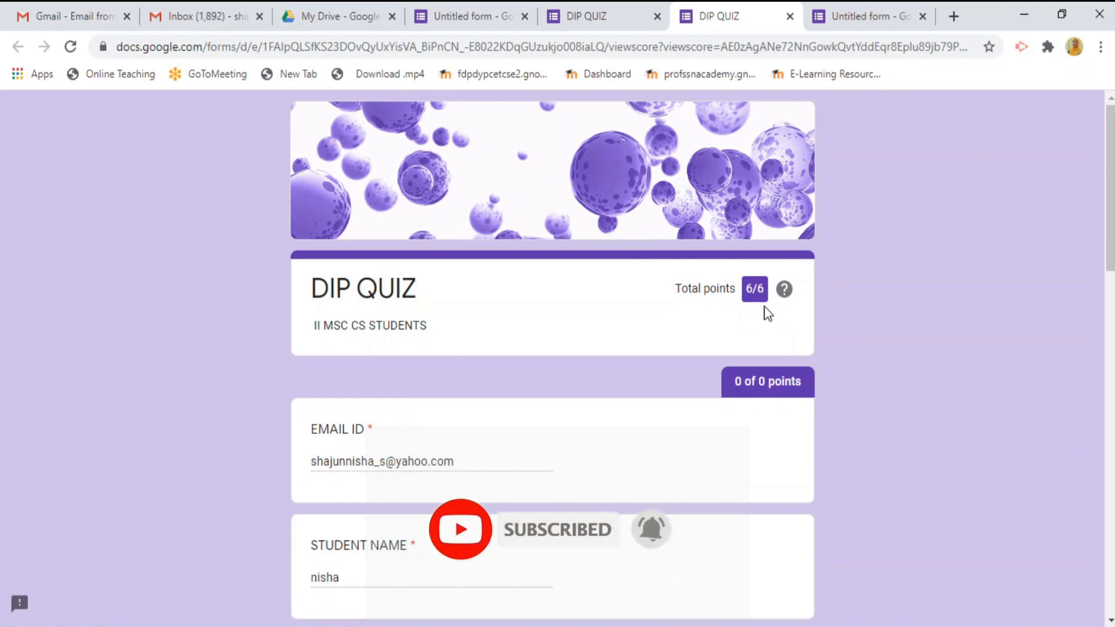
mouse_move(828, 286)
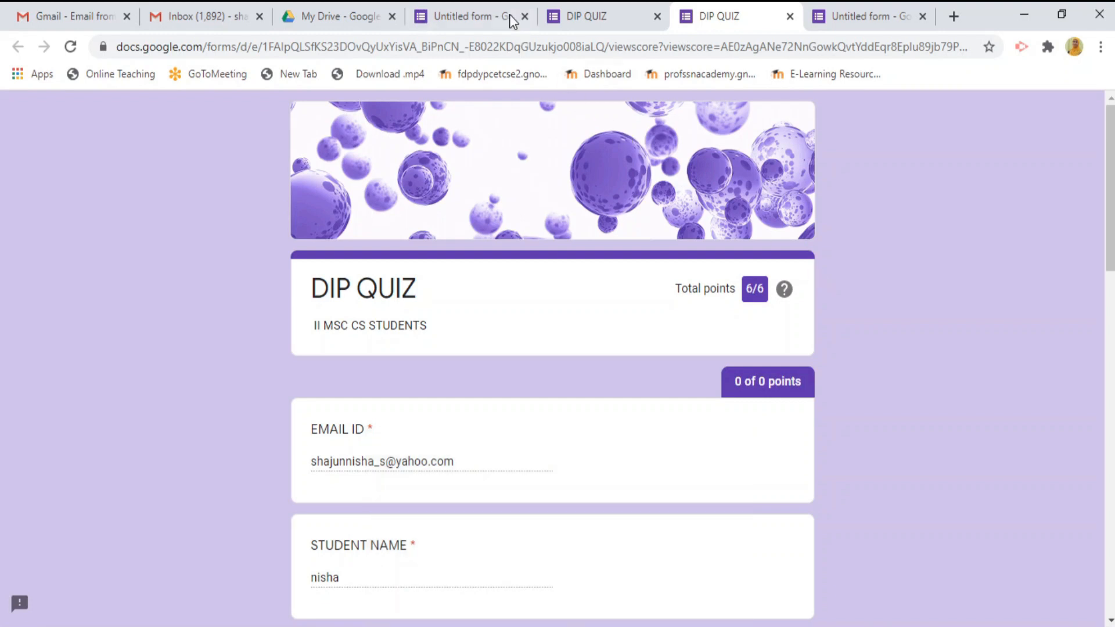
left_click(466, 15)
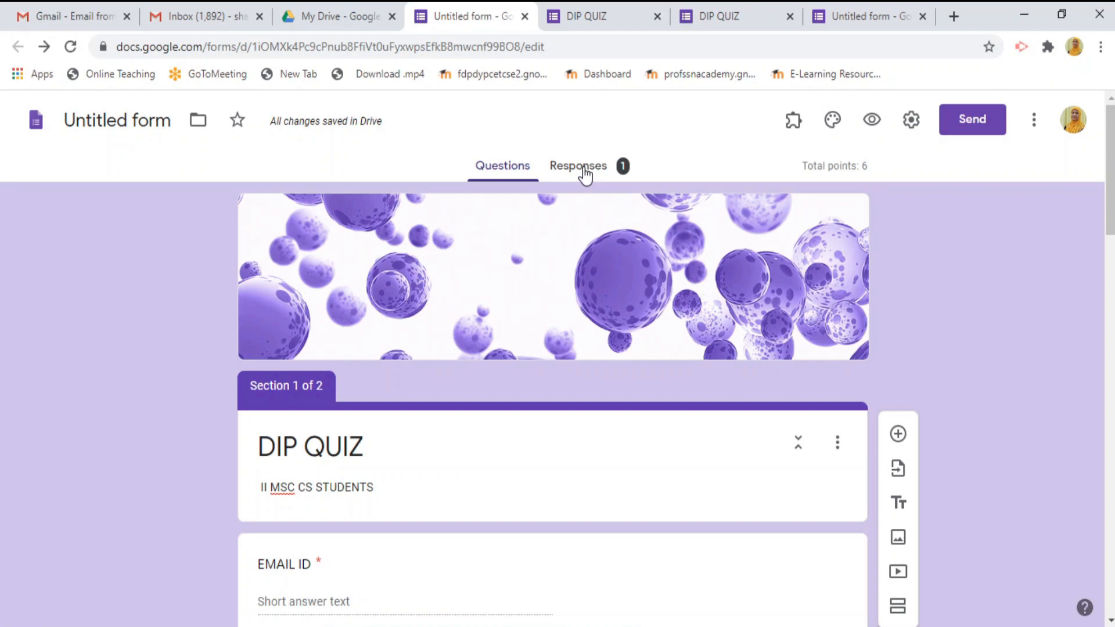
- Show the Responses summary with 1 response scoring 6/6 and review the per-question charts
left_click(577, 167)
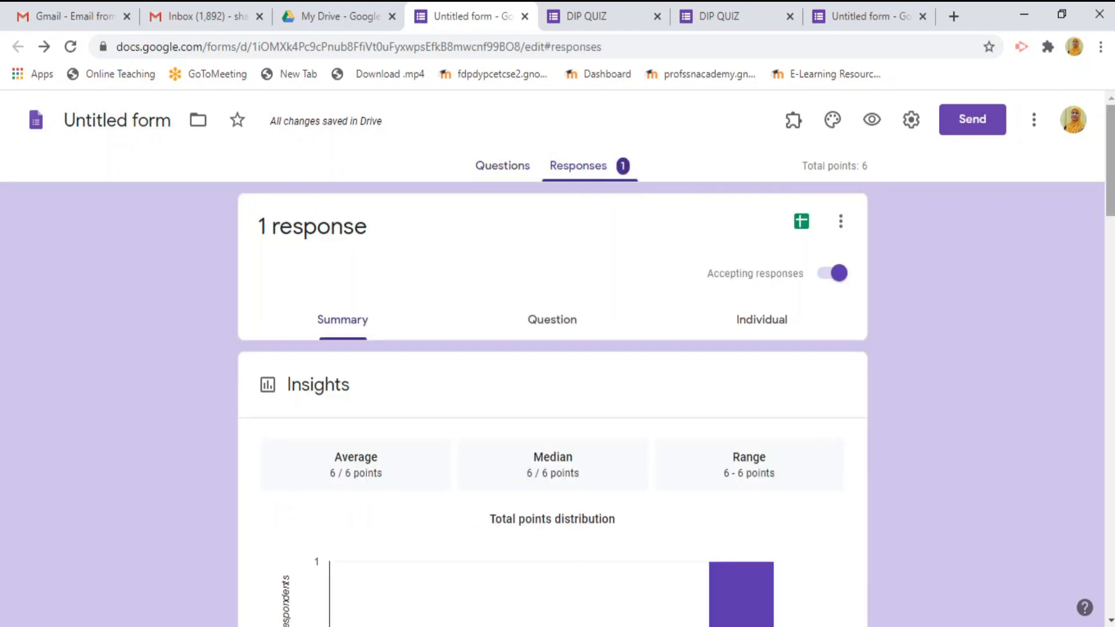
scroll("down", 3)
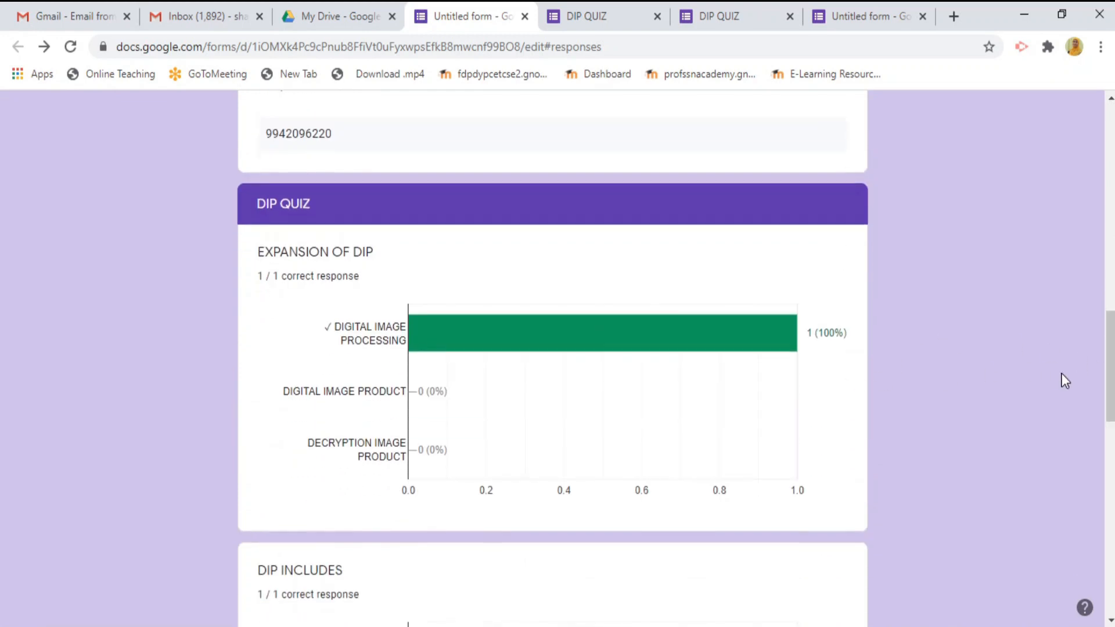
scroll("up", 3)
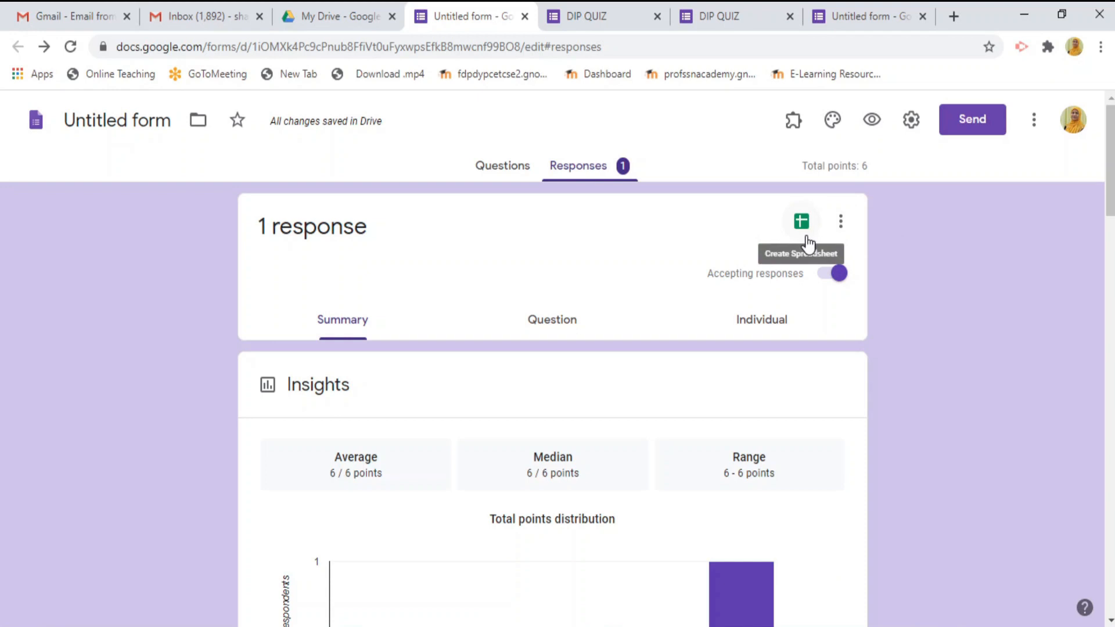
- Send the form's responses to a new spreadsheet, Untitled form (Responses)
left_click(801, 221)
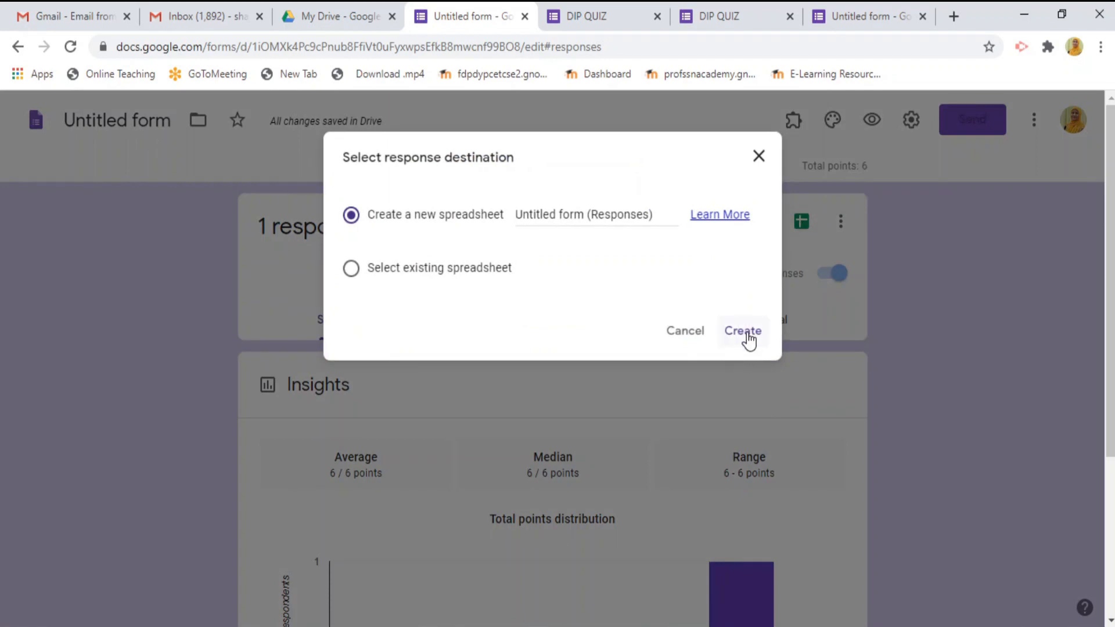
left_click(743, 331)
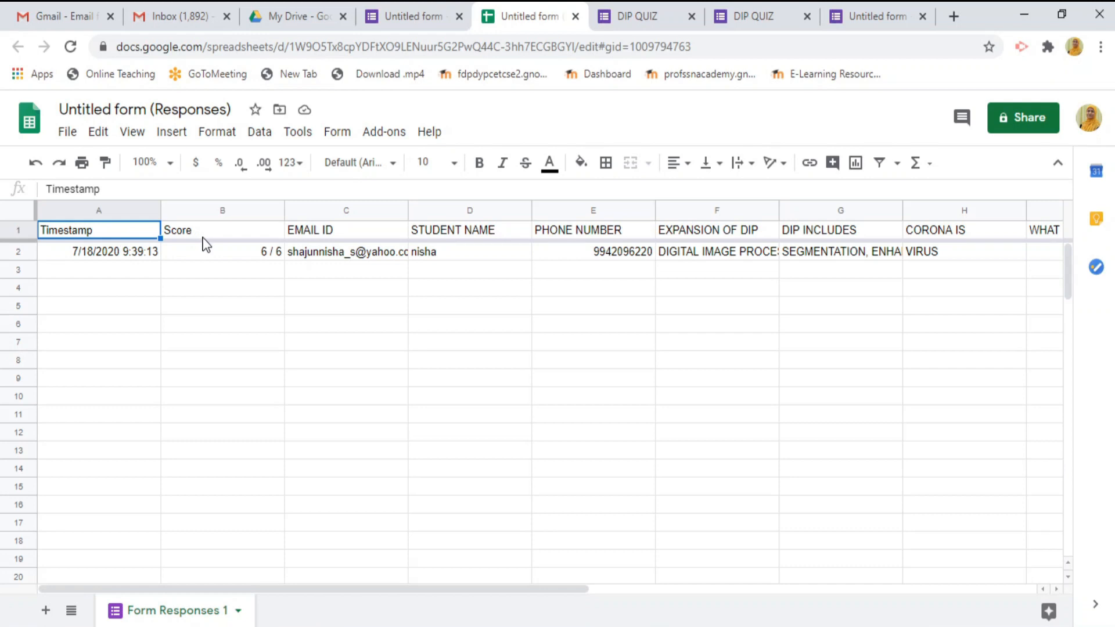
mouse_move(335, 255)
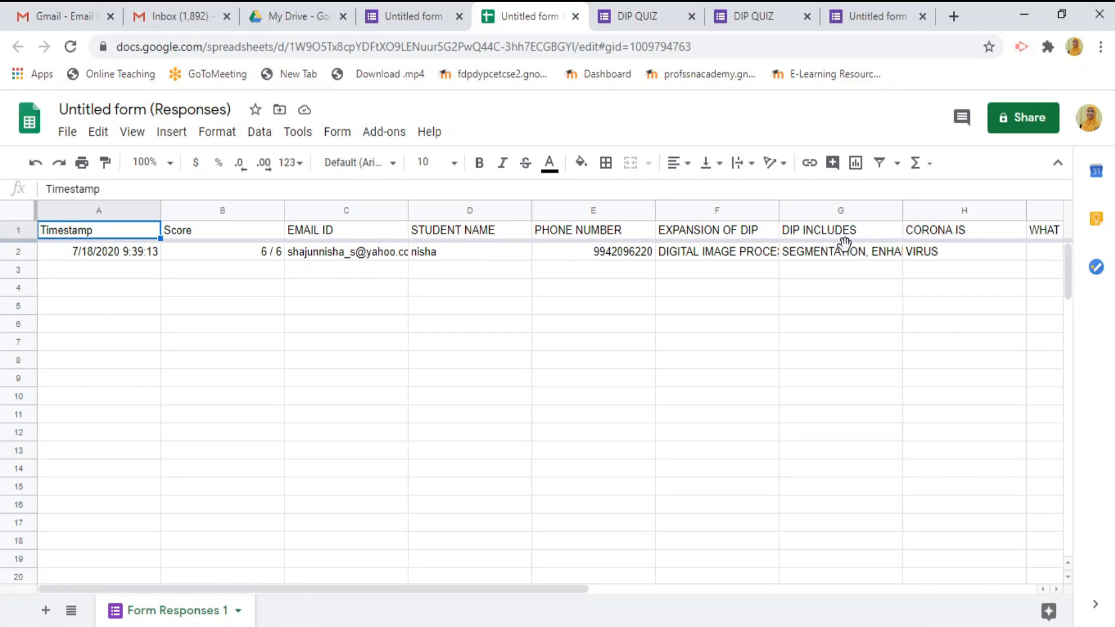
mouse_move(730, 330)
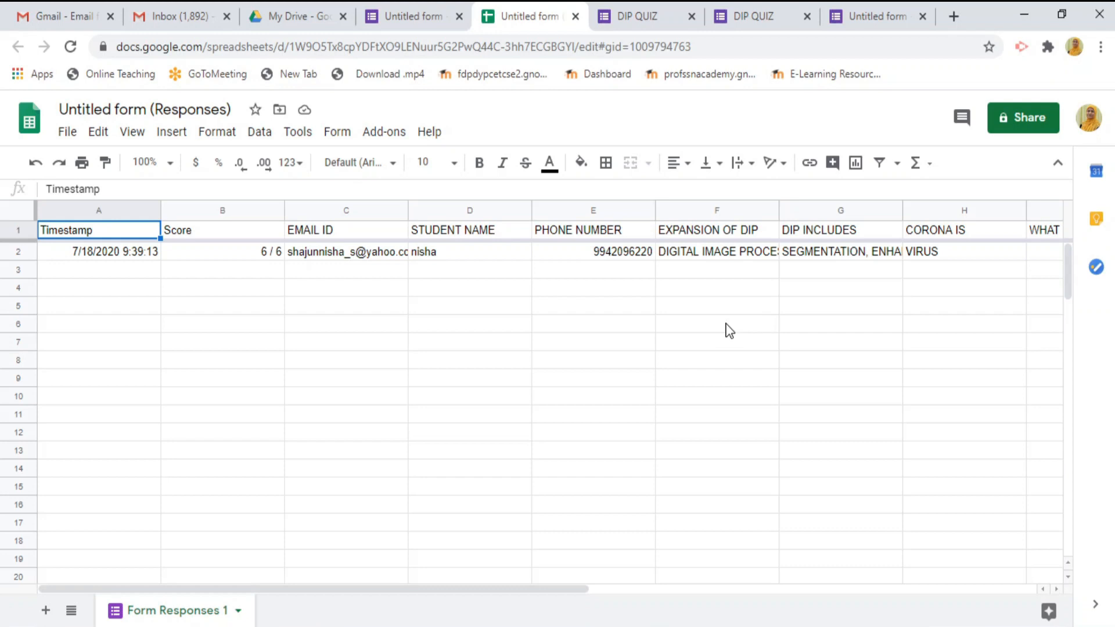
- Return from the responses spreadsheet to the Untitled form in Google Forms
left_click(413, 15)
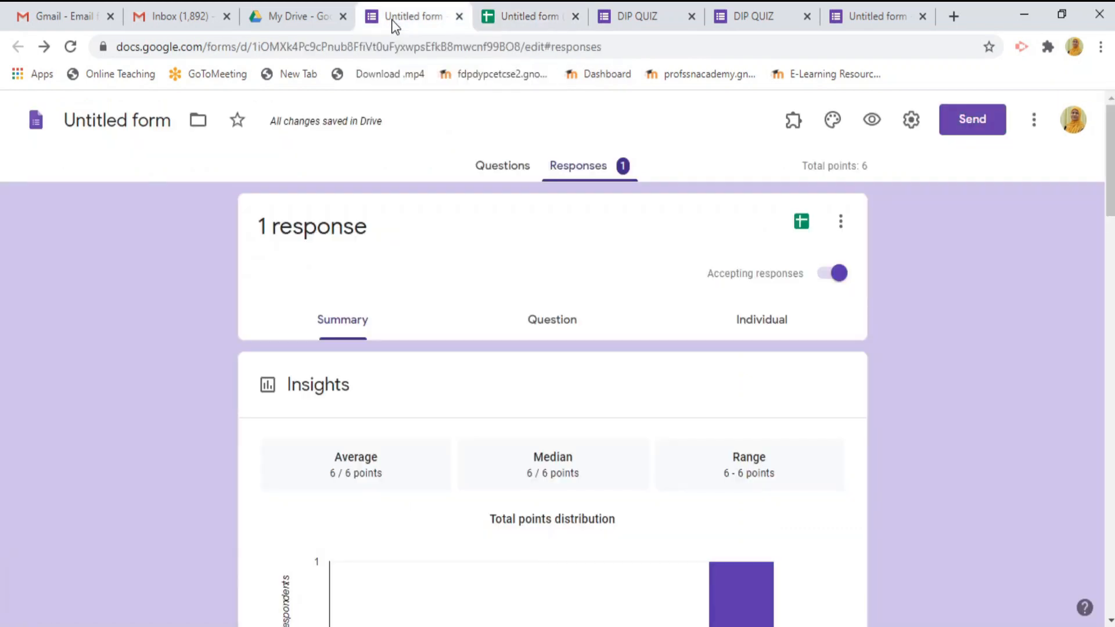
- Back in the questions view, retitle the form from Untitled form to DIP QUIZ
left_click(502, 165)
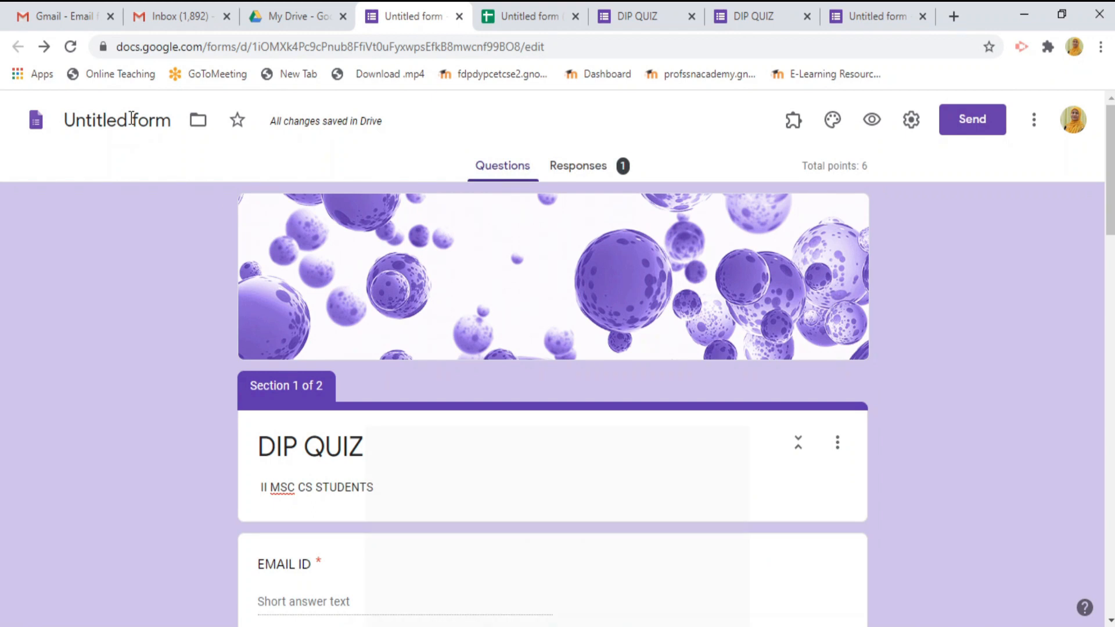
left_click(117, 120)
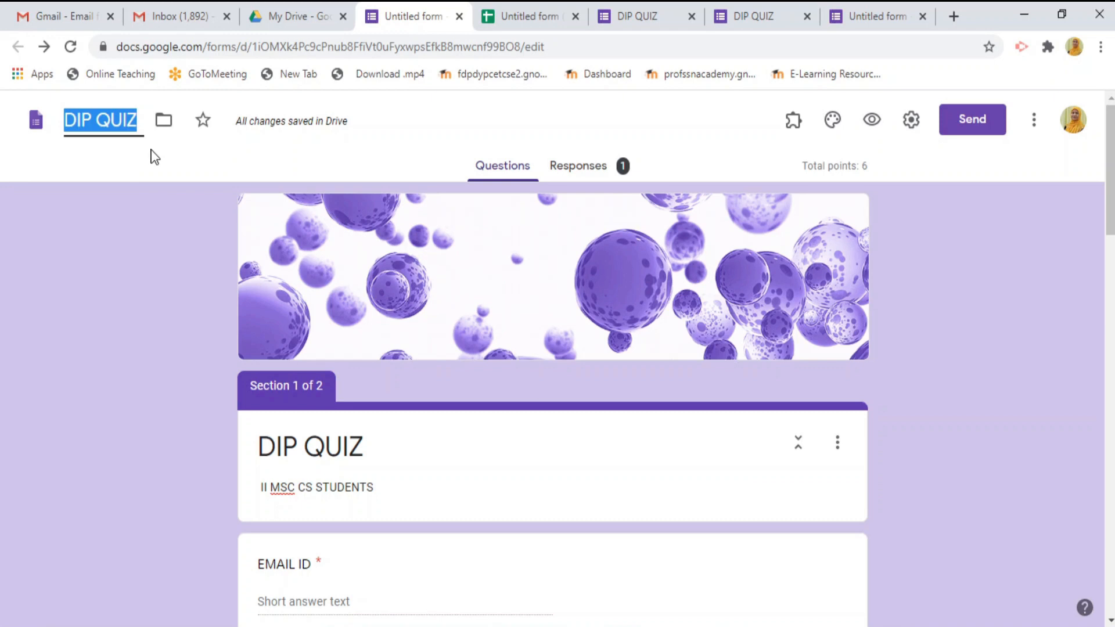
mouse_move(175, 151)
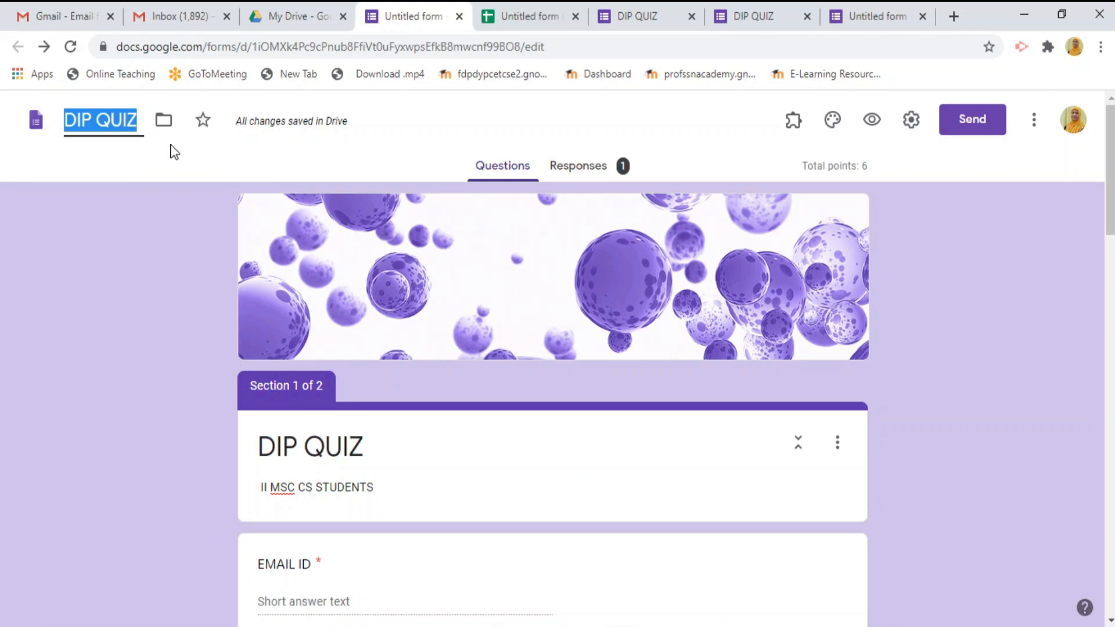
mouse_move(158, 159)
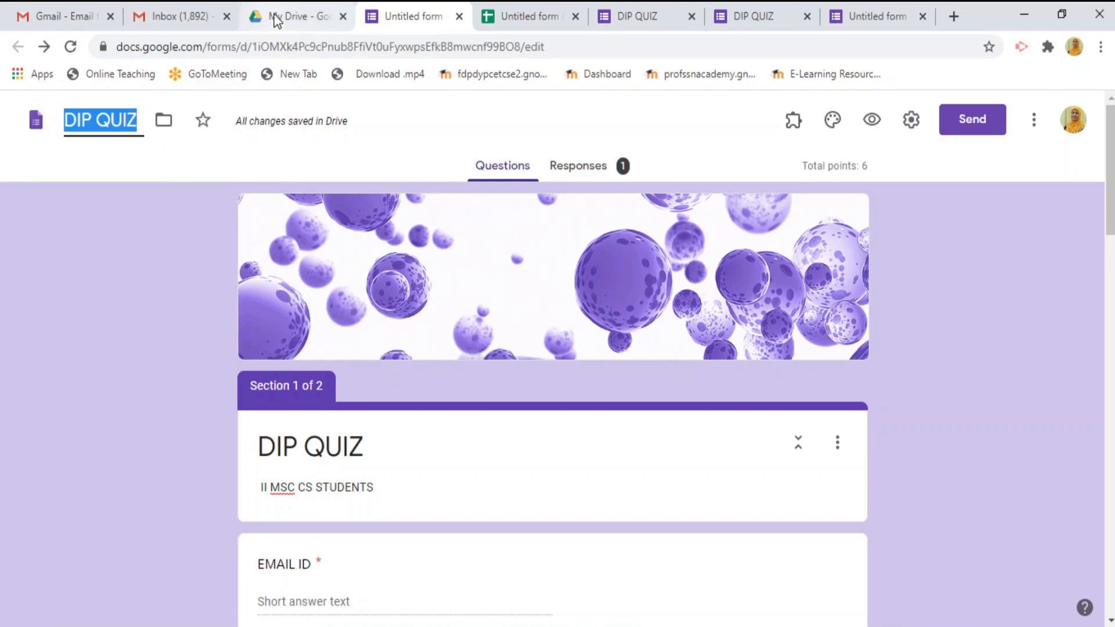
- Switch to My Drive, where DIP QUIZ now heads the recently edited files
left_click(291, 15)
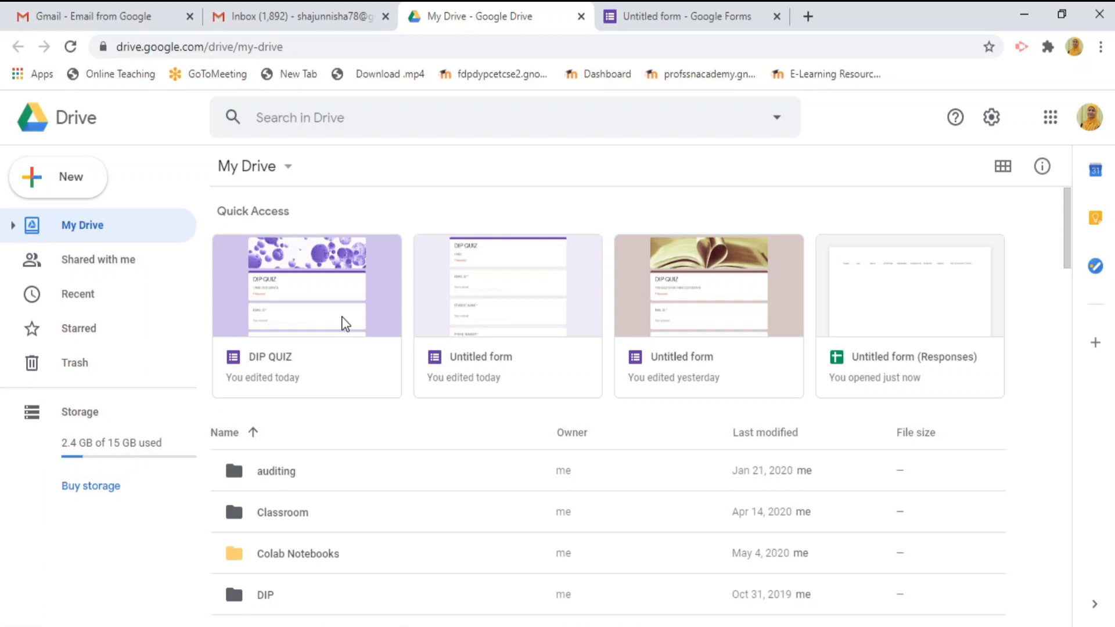
mouse_move(274, 386)
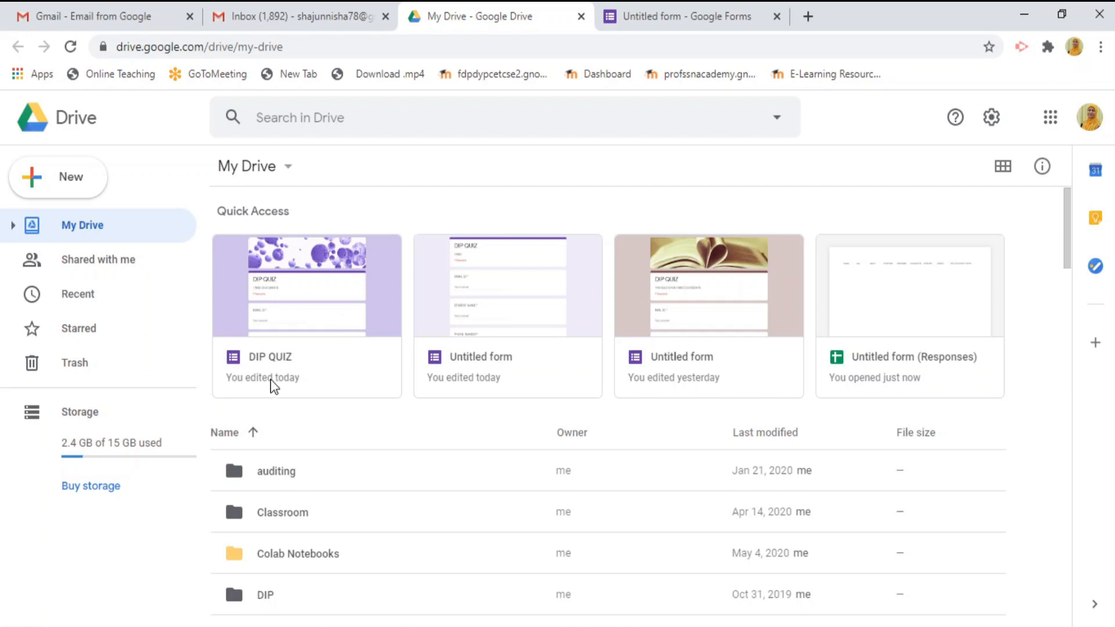
mouse_move(290, 302)
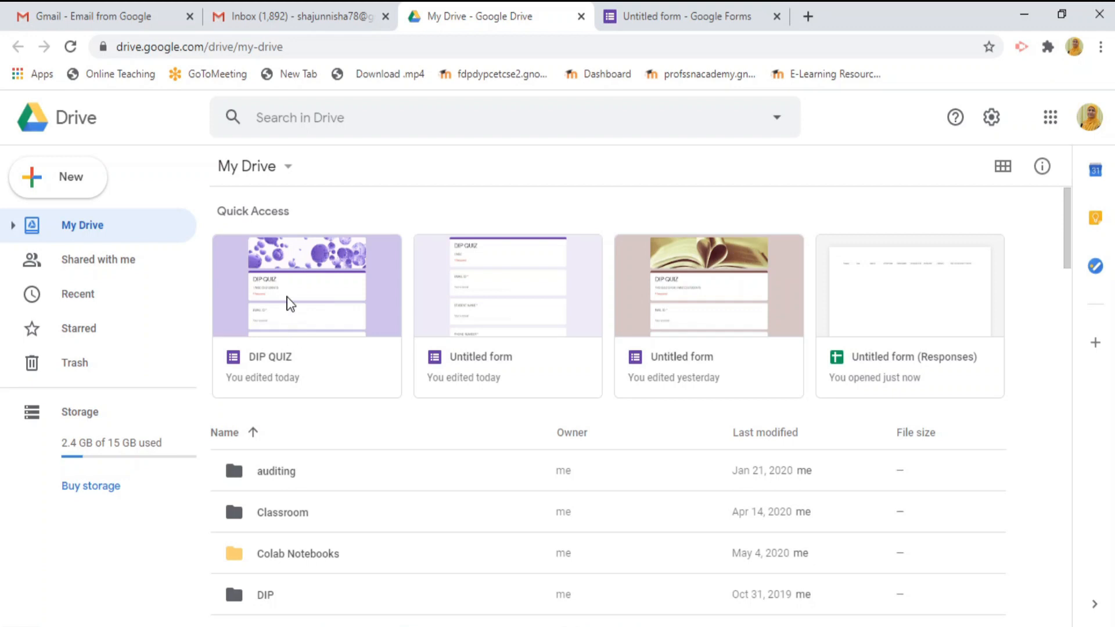
- Reopen DIP QUIZ from Drive and copy its shareable respondent link to the clipboard
double_click(305, 284)
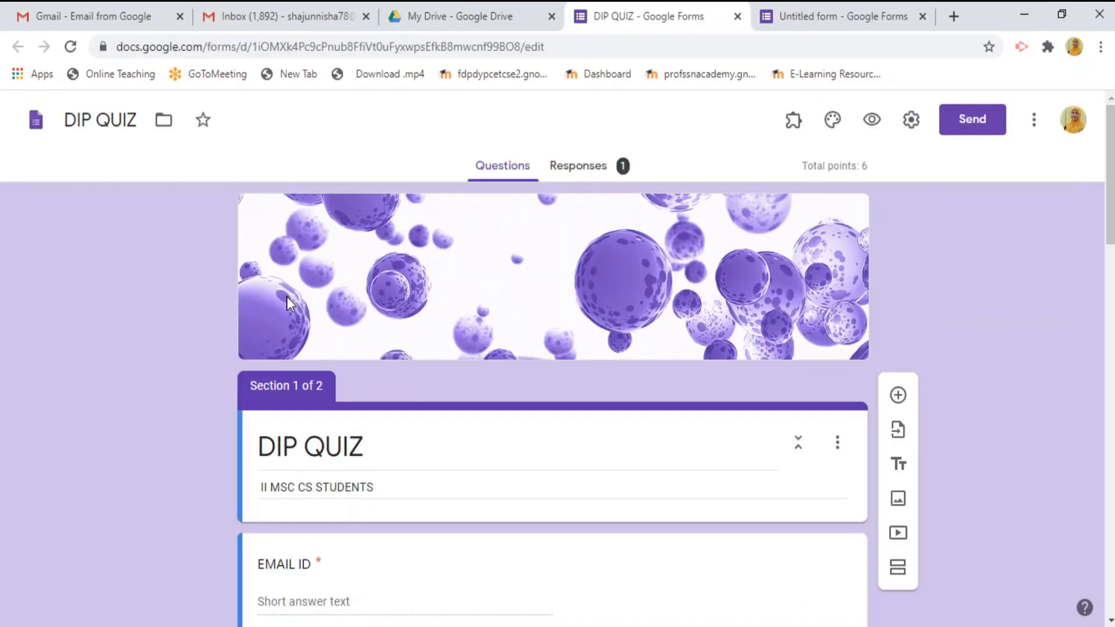
mouse_move(1034, 128)
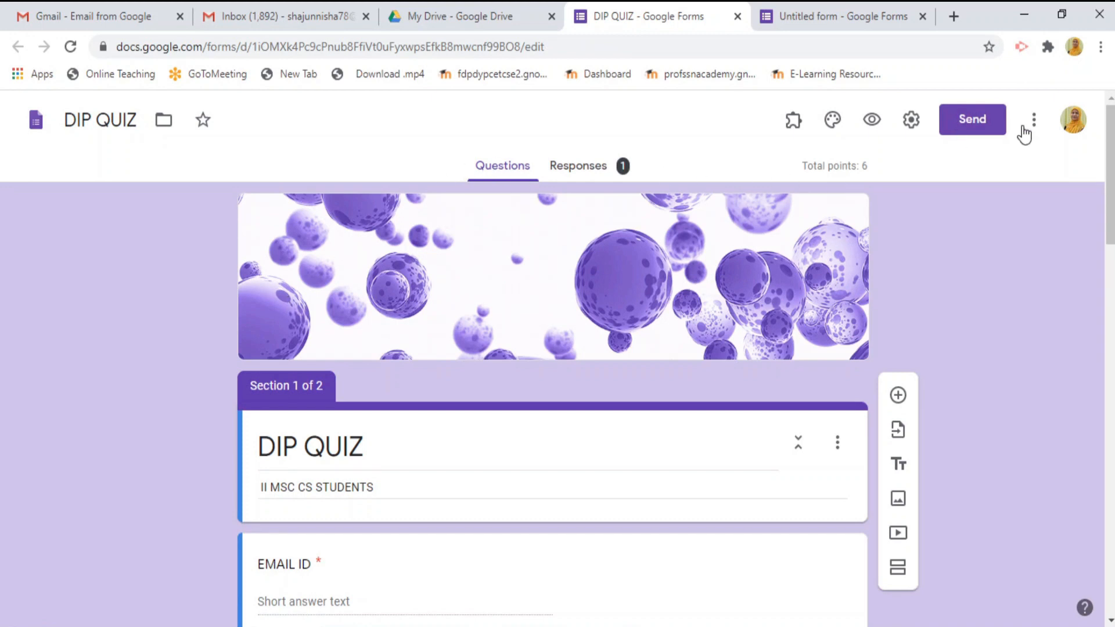
left_click(971, 119)
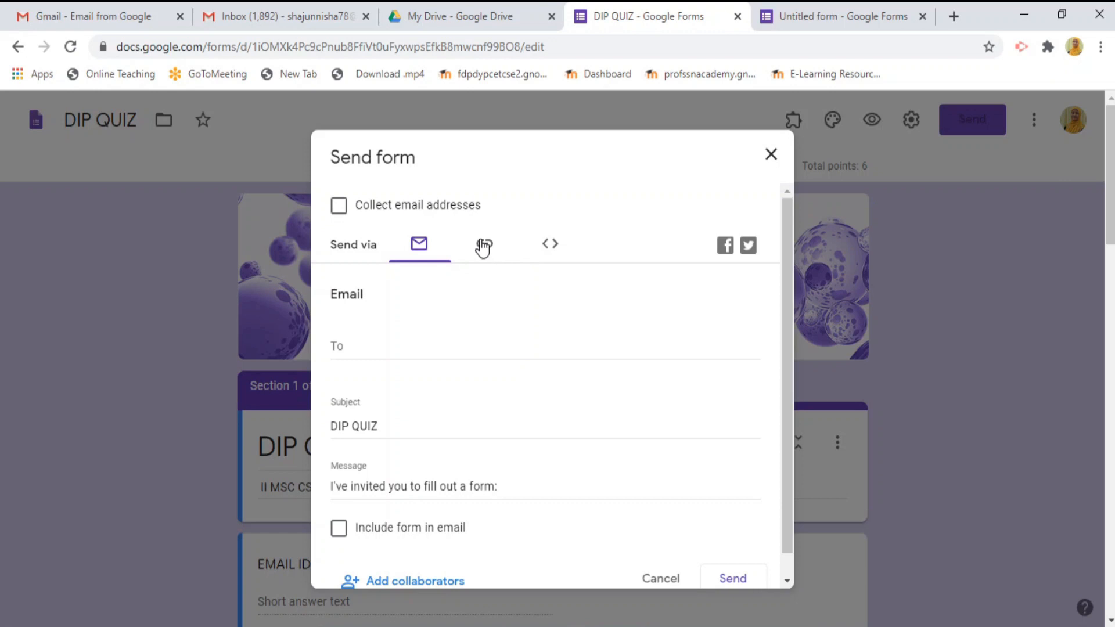
left_click(487, 245)
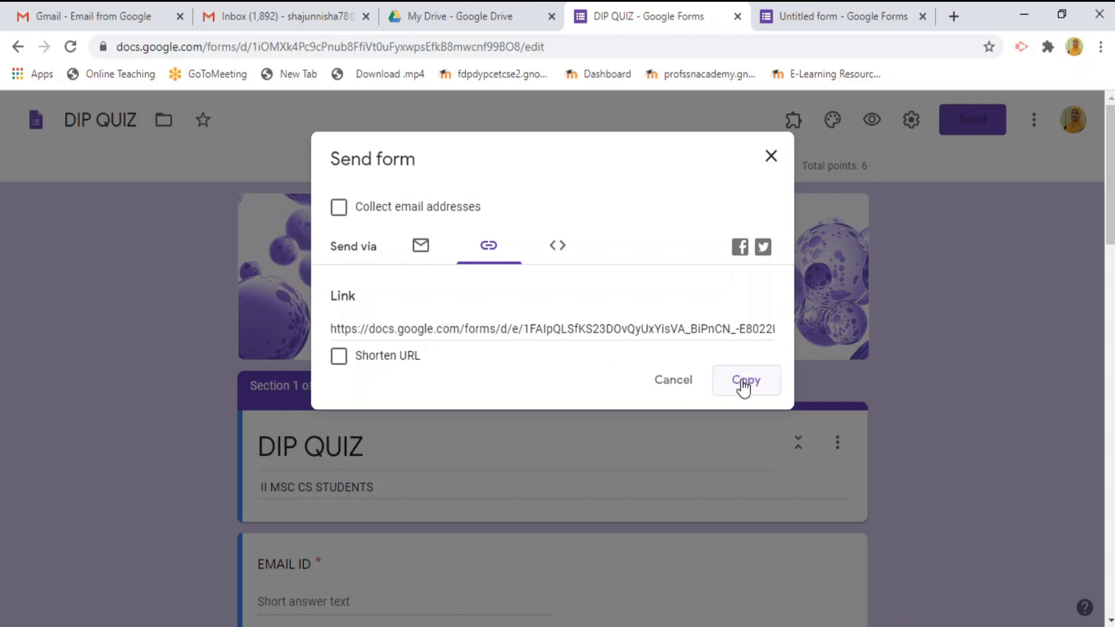
left_click(746, 379)
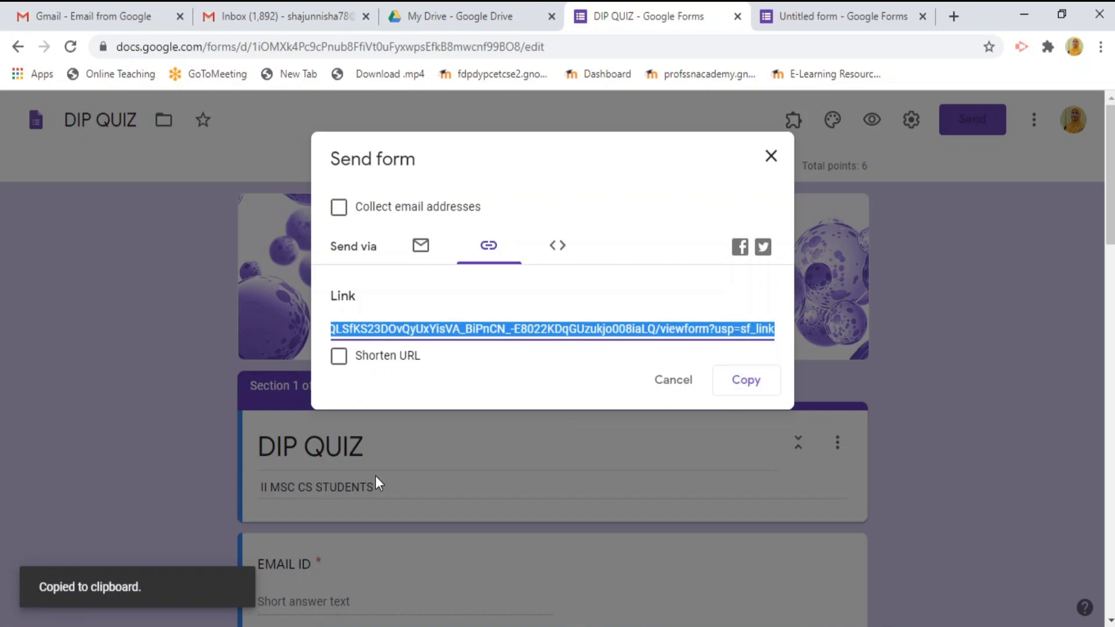
mouse_move(399, 540)
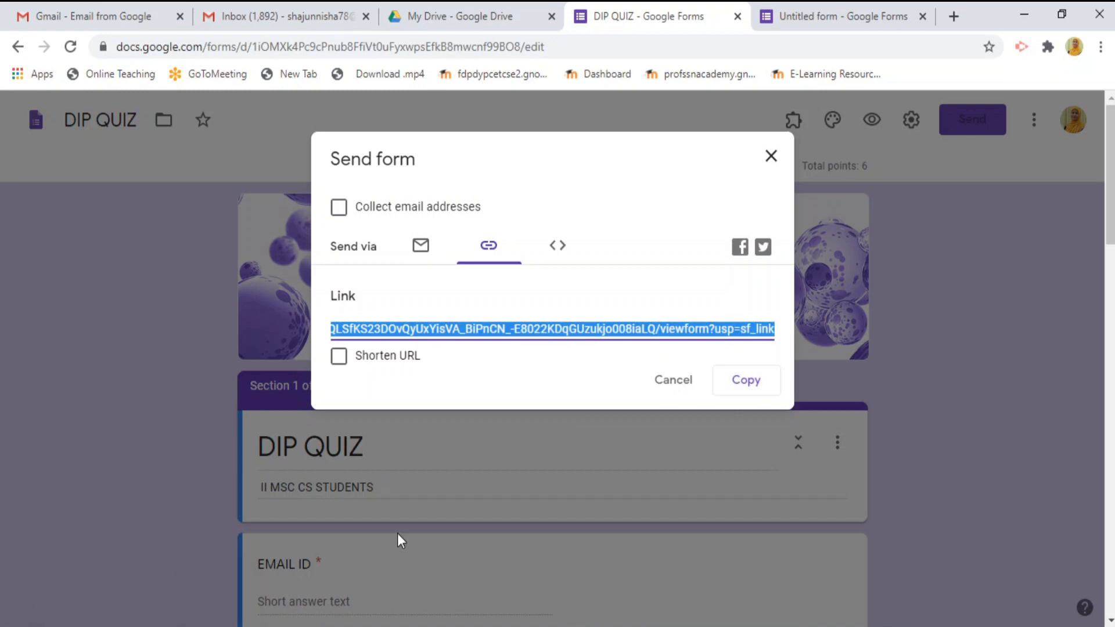
mouse_move(576, 389)
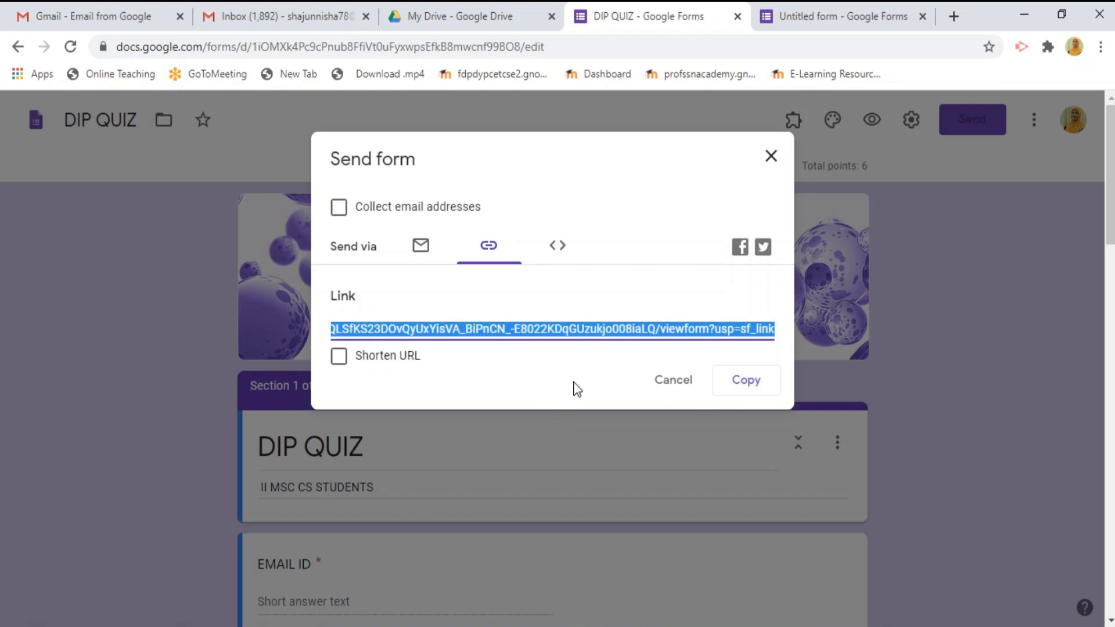